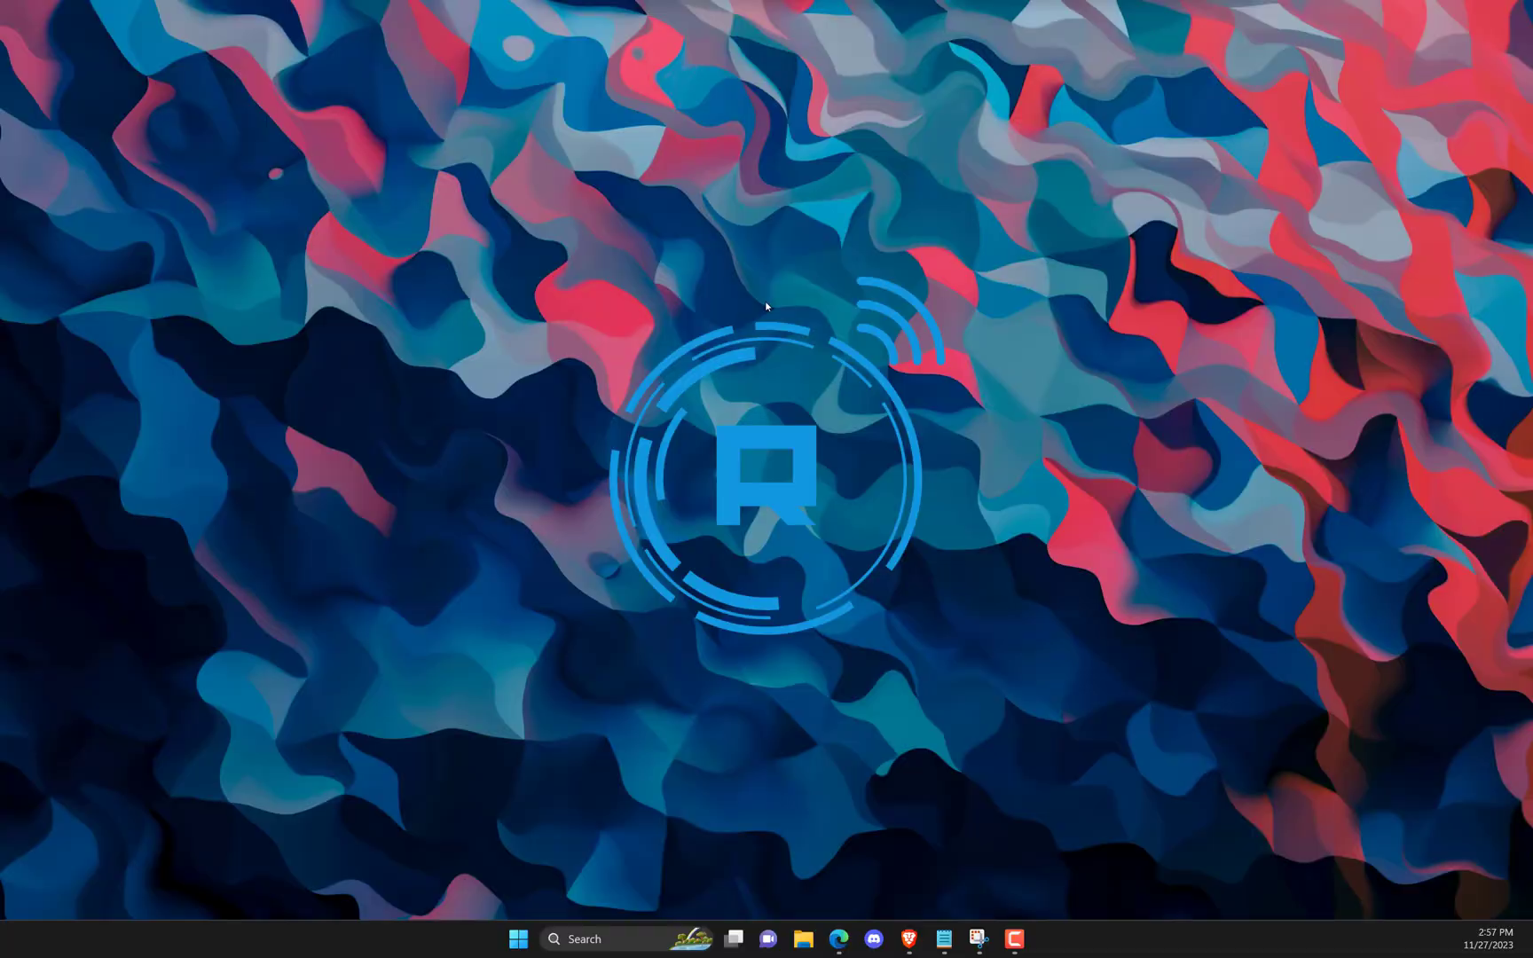
pyautogui.moveTo(517, 916)
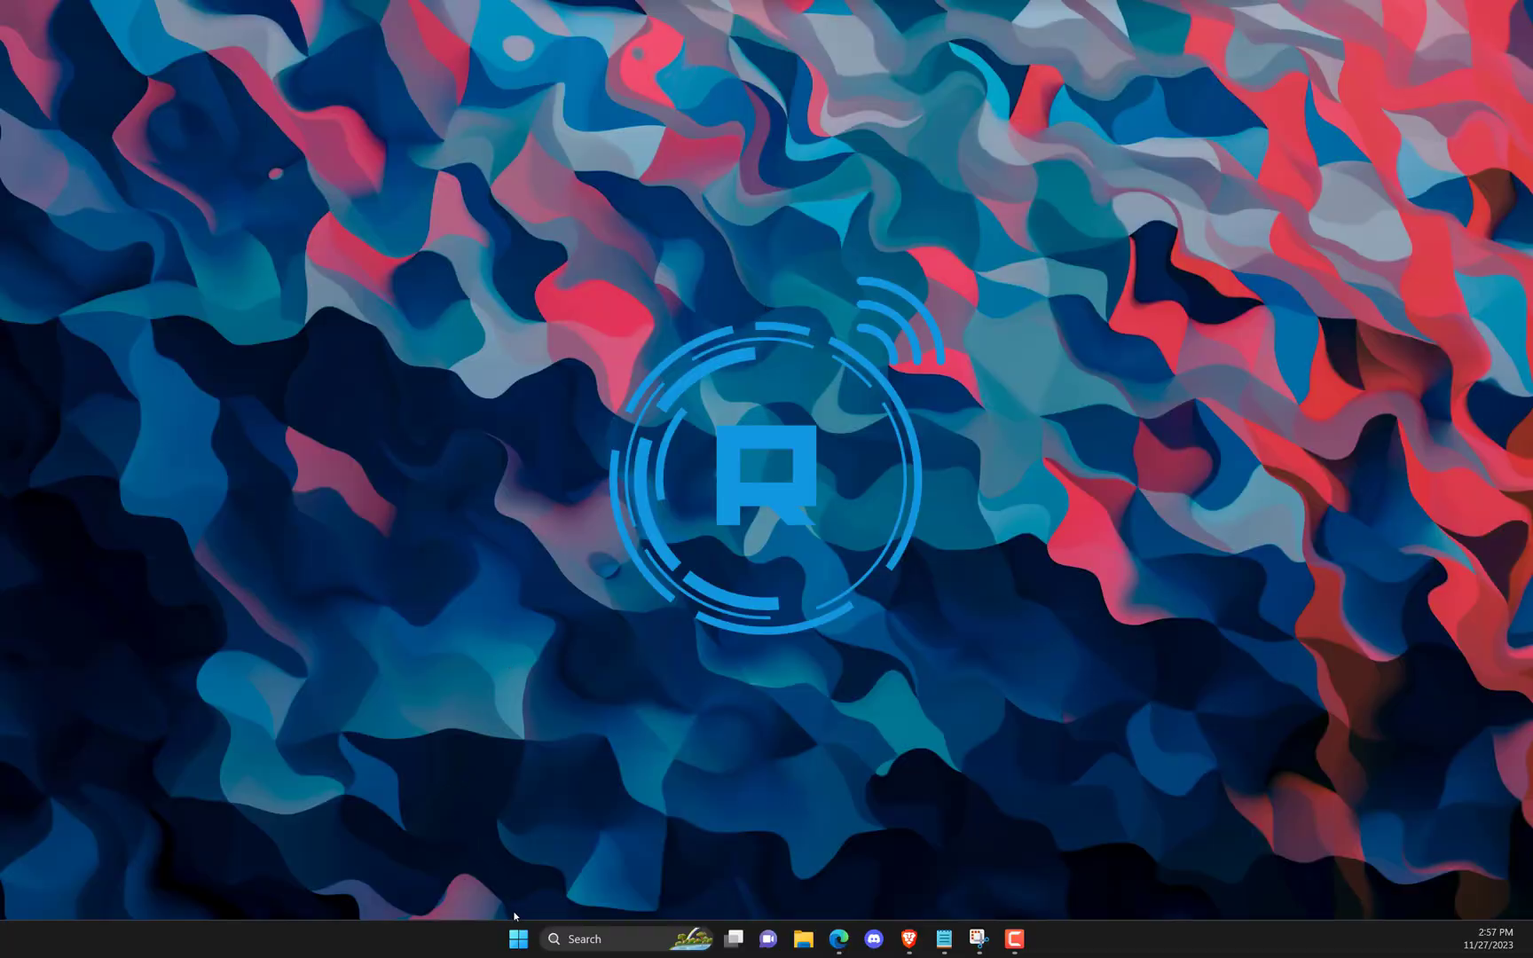
pyautogui.moveTo(765, 307)
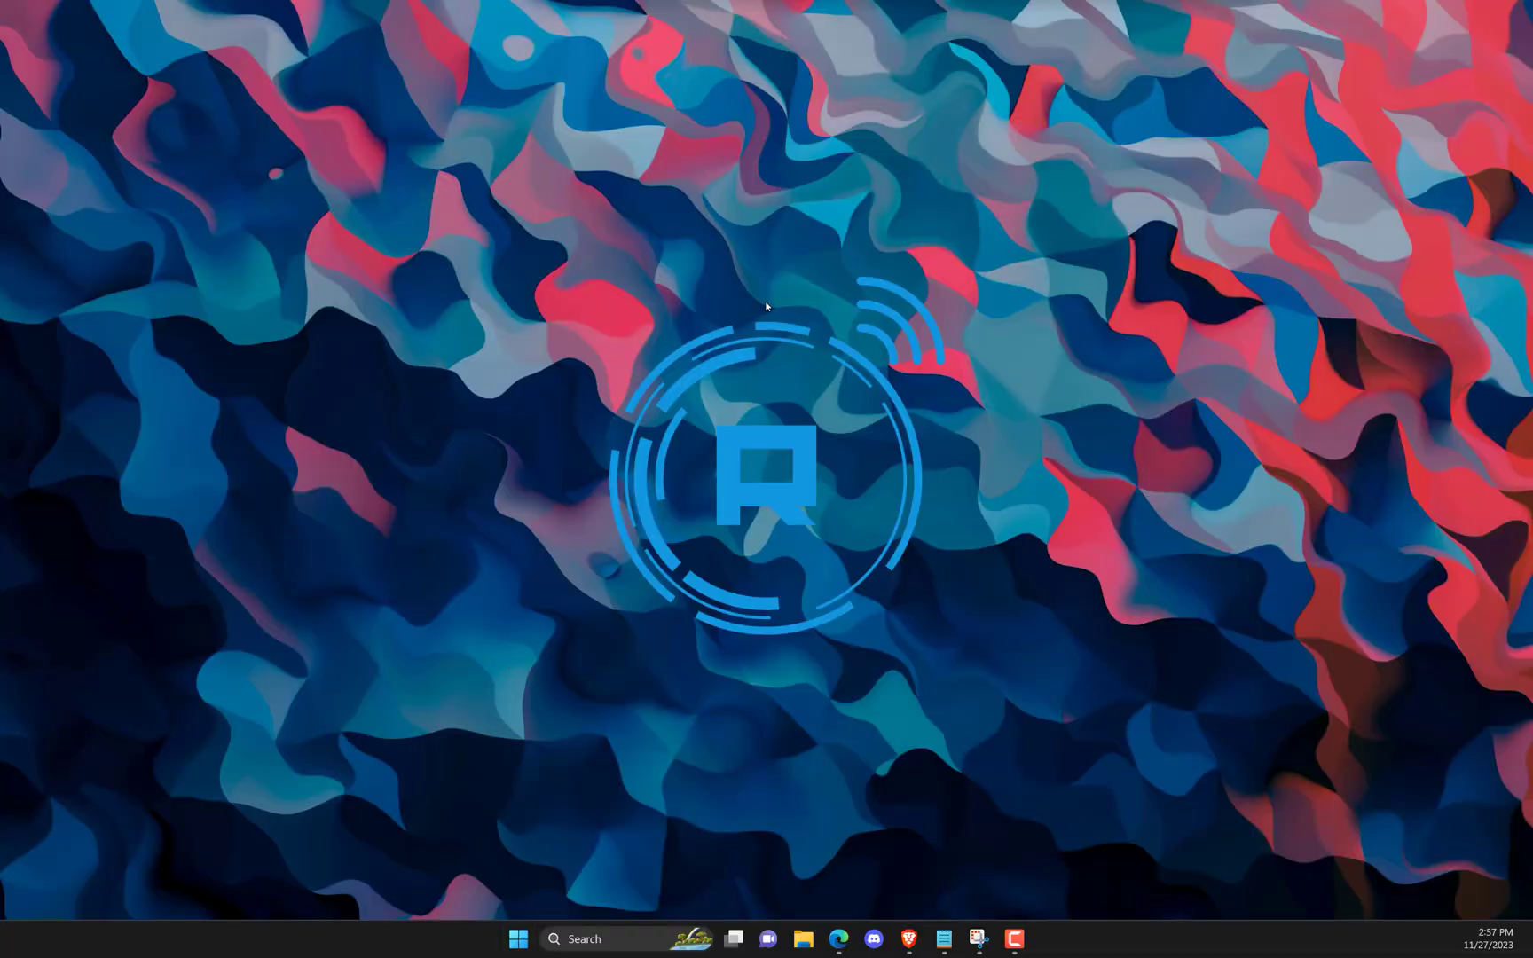
pyautogui.moveTo(511, 899)
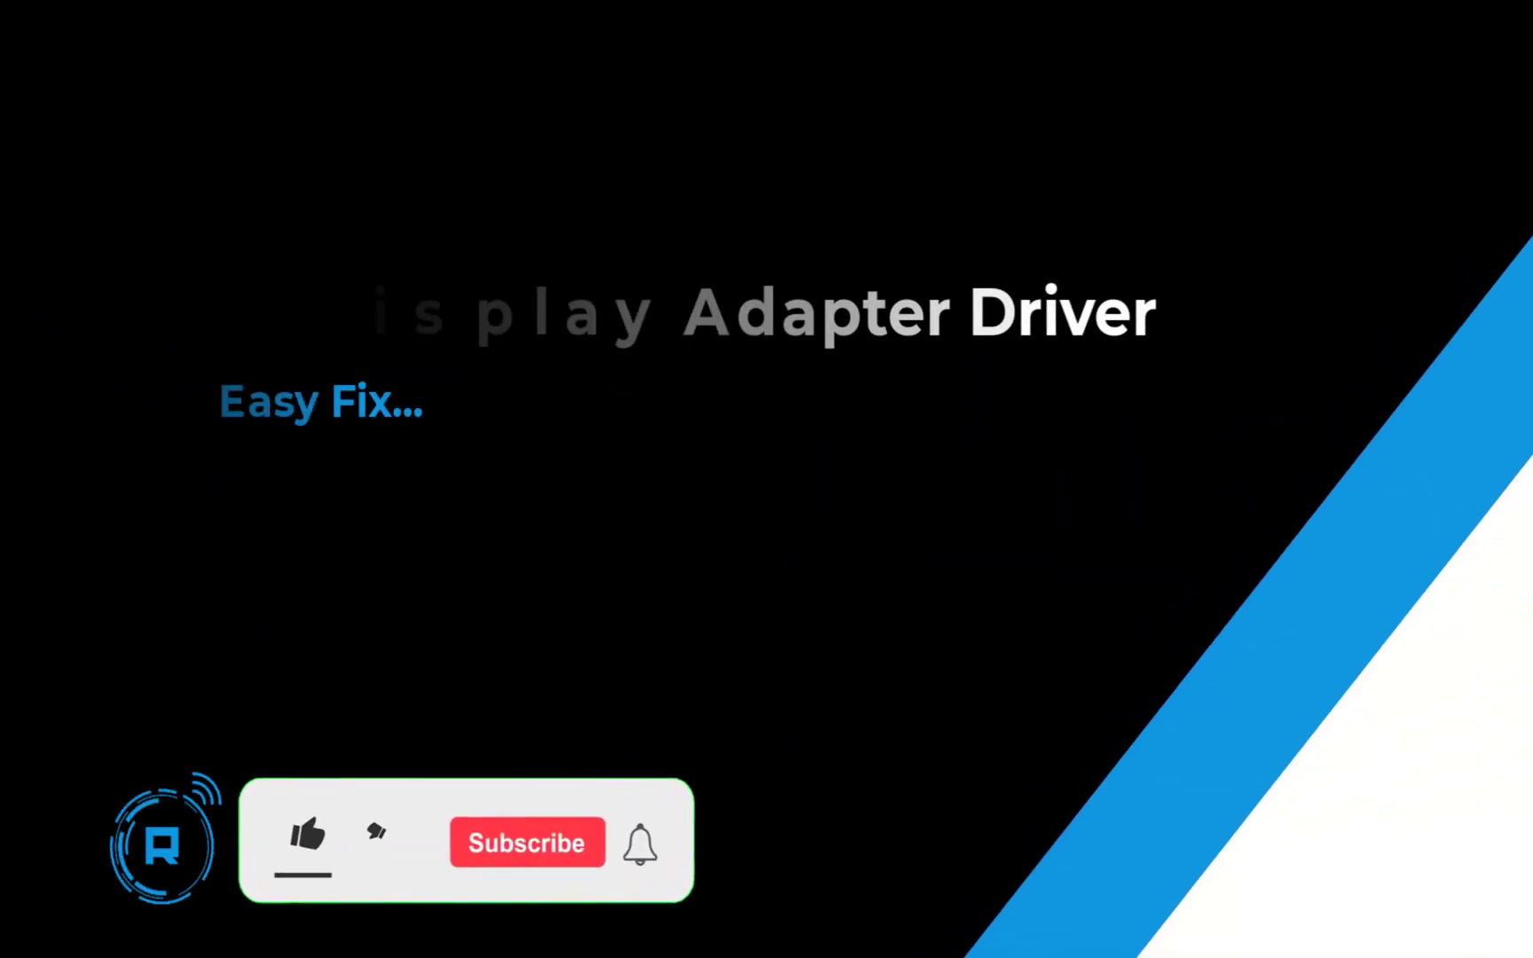
# Step: Reach Device Manager from the Start button's system tools menu
pyautogui.click(307, 843)
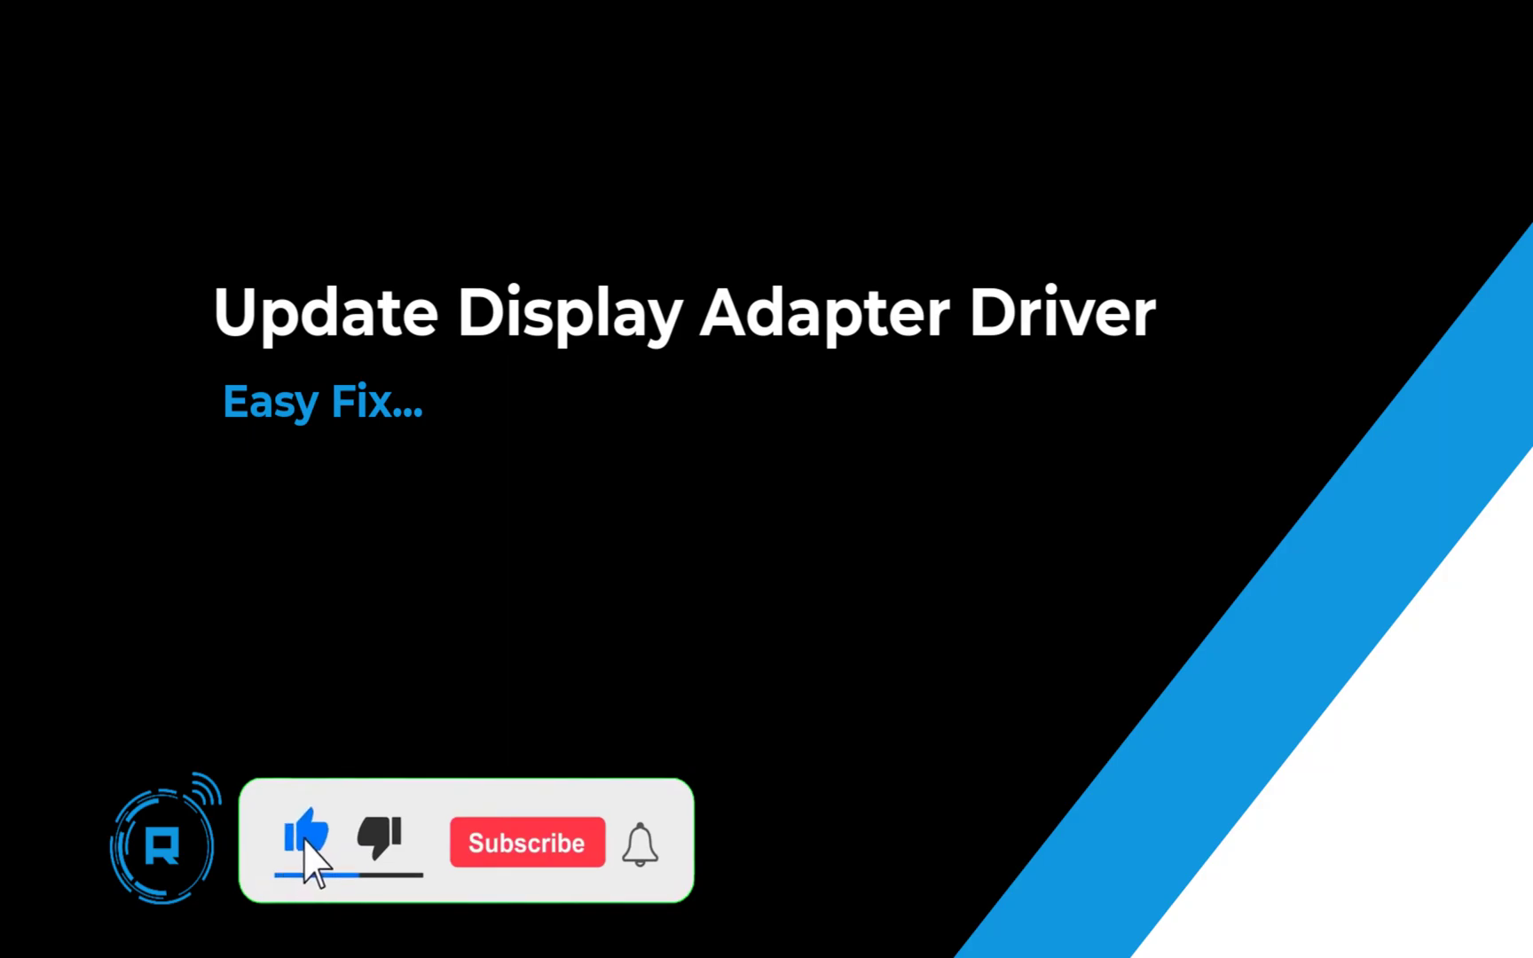
pyautogui.click(527, 843)
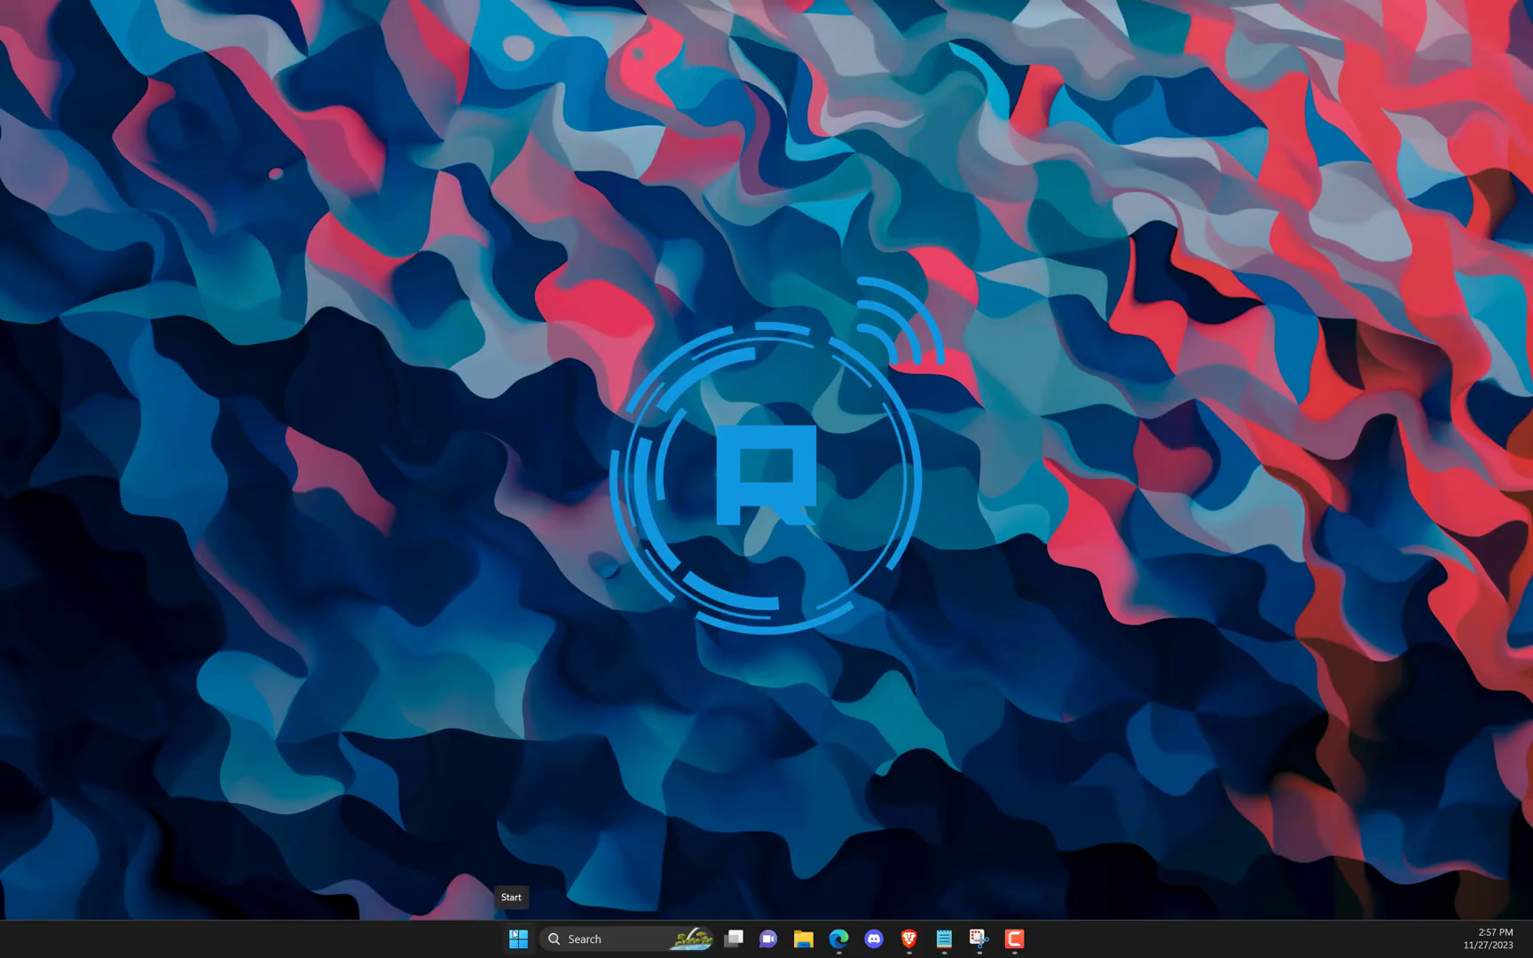
pyautogui.rightClick(518, 938)
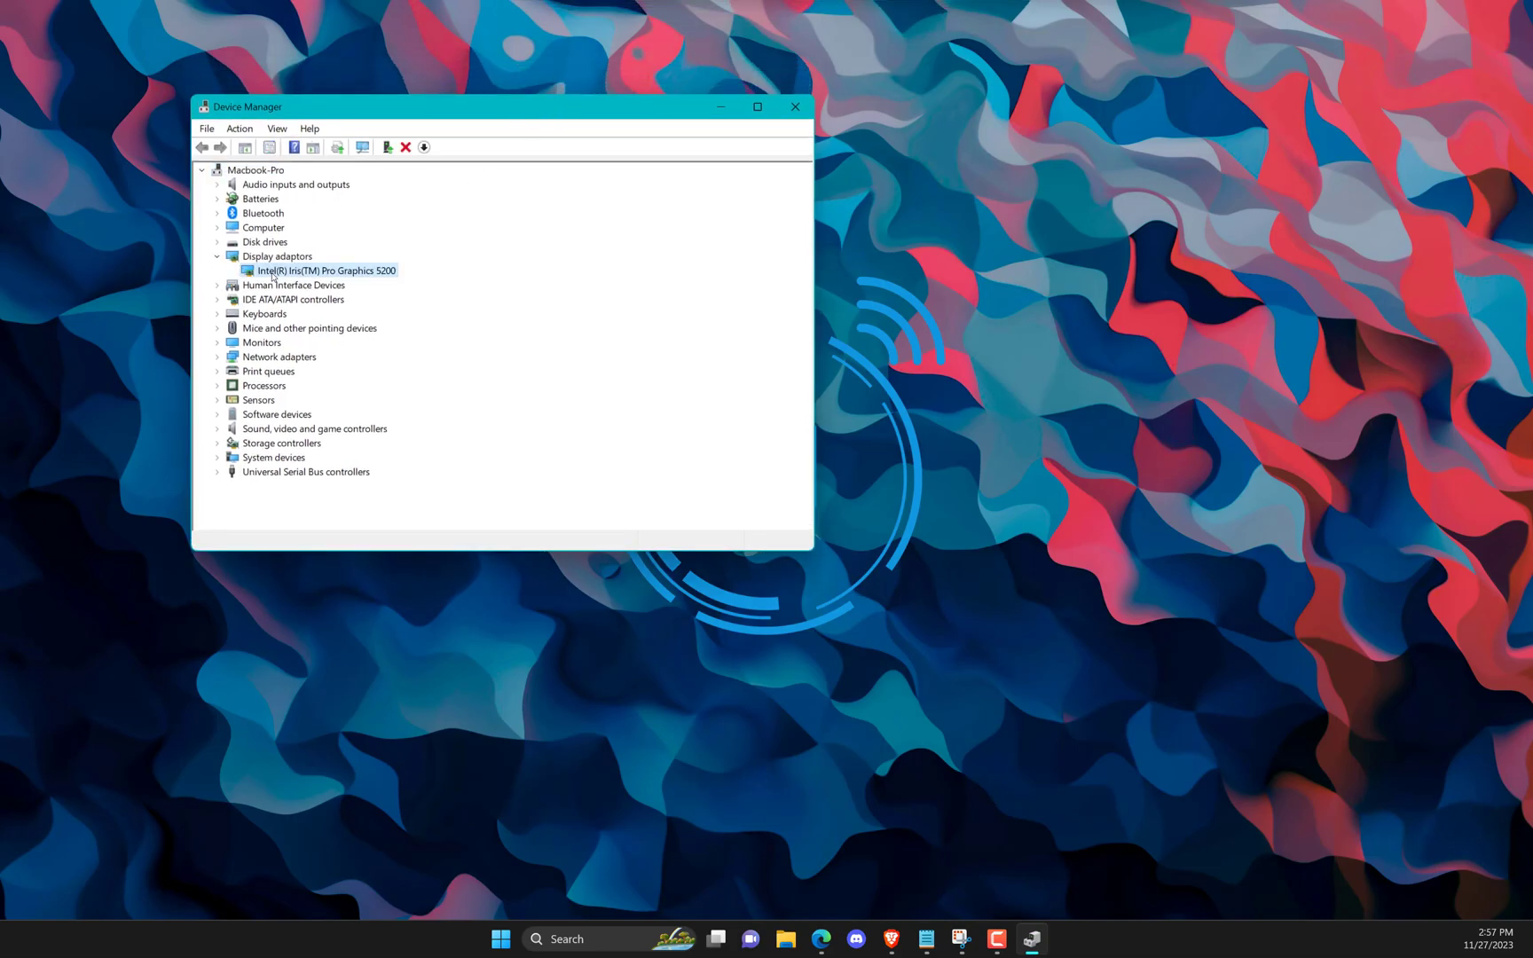
# Step: Update the Intel Iris Pro Graphics 5200 driver; Windows reports the best driver is already installed
pyautogui.rightClick(323, 272)
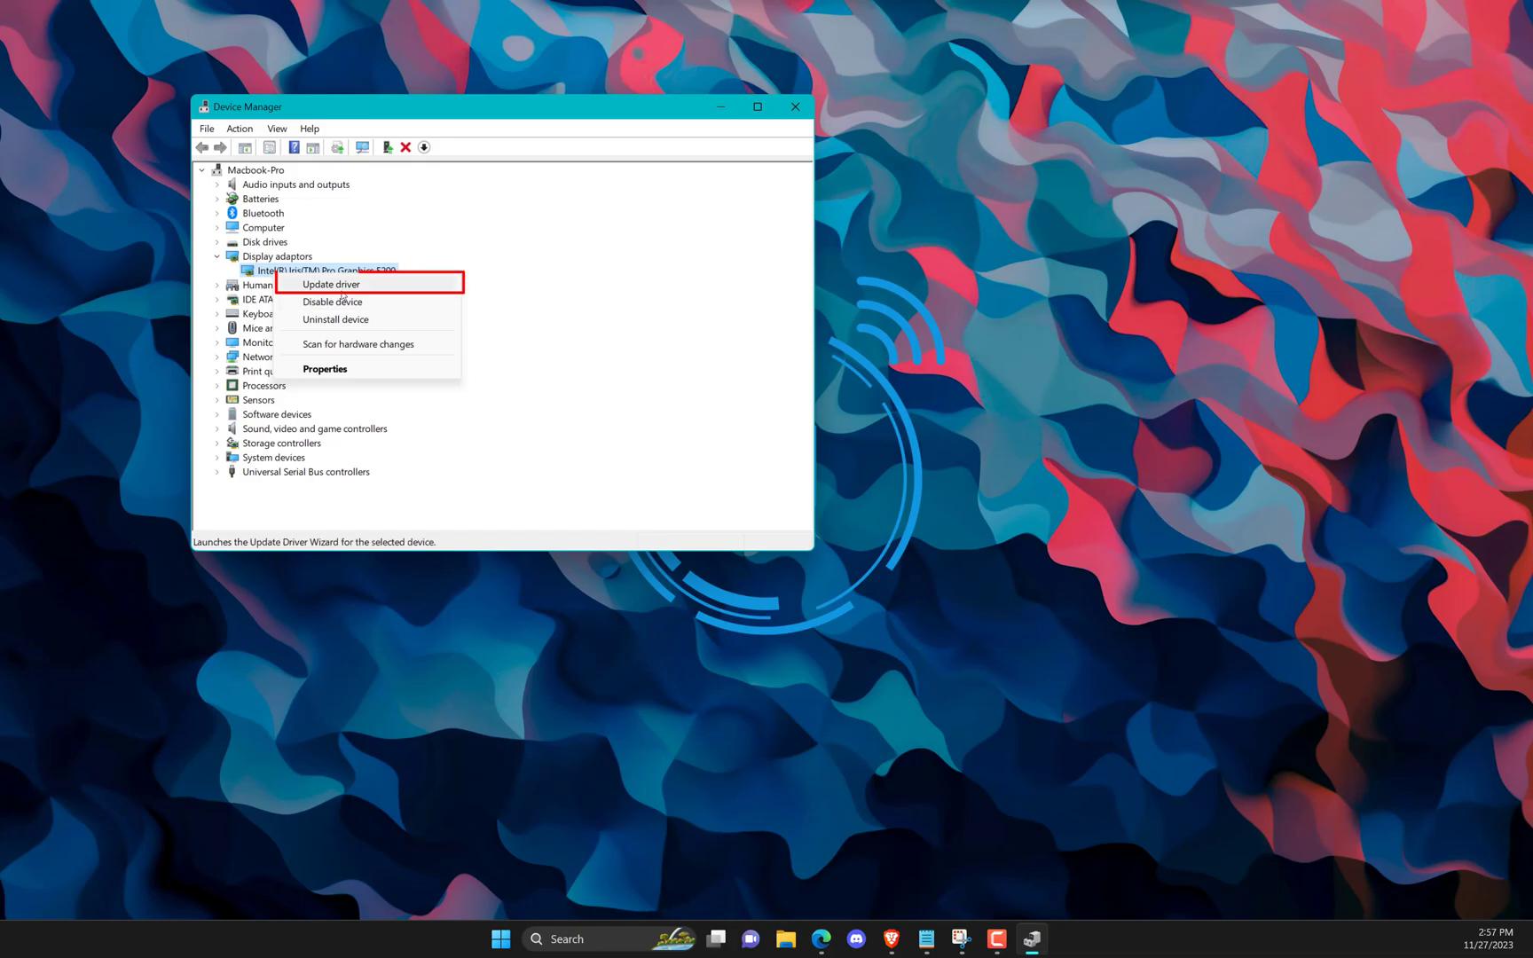
pyautogui.click(330, 284)
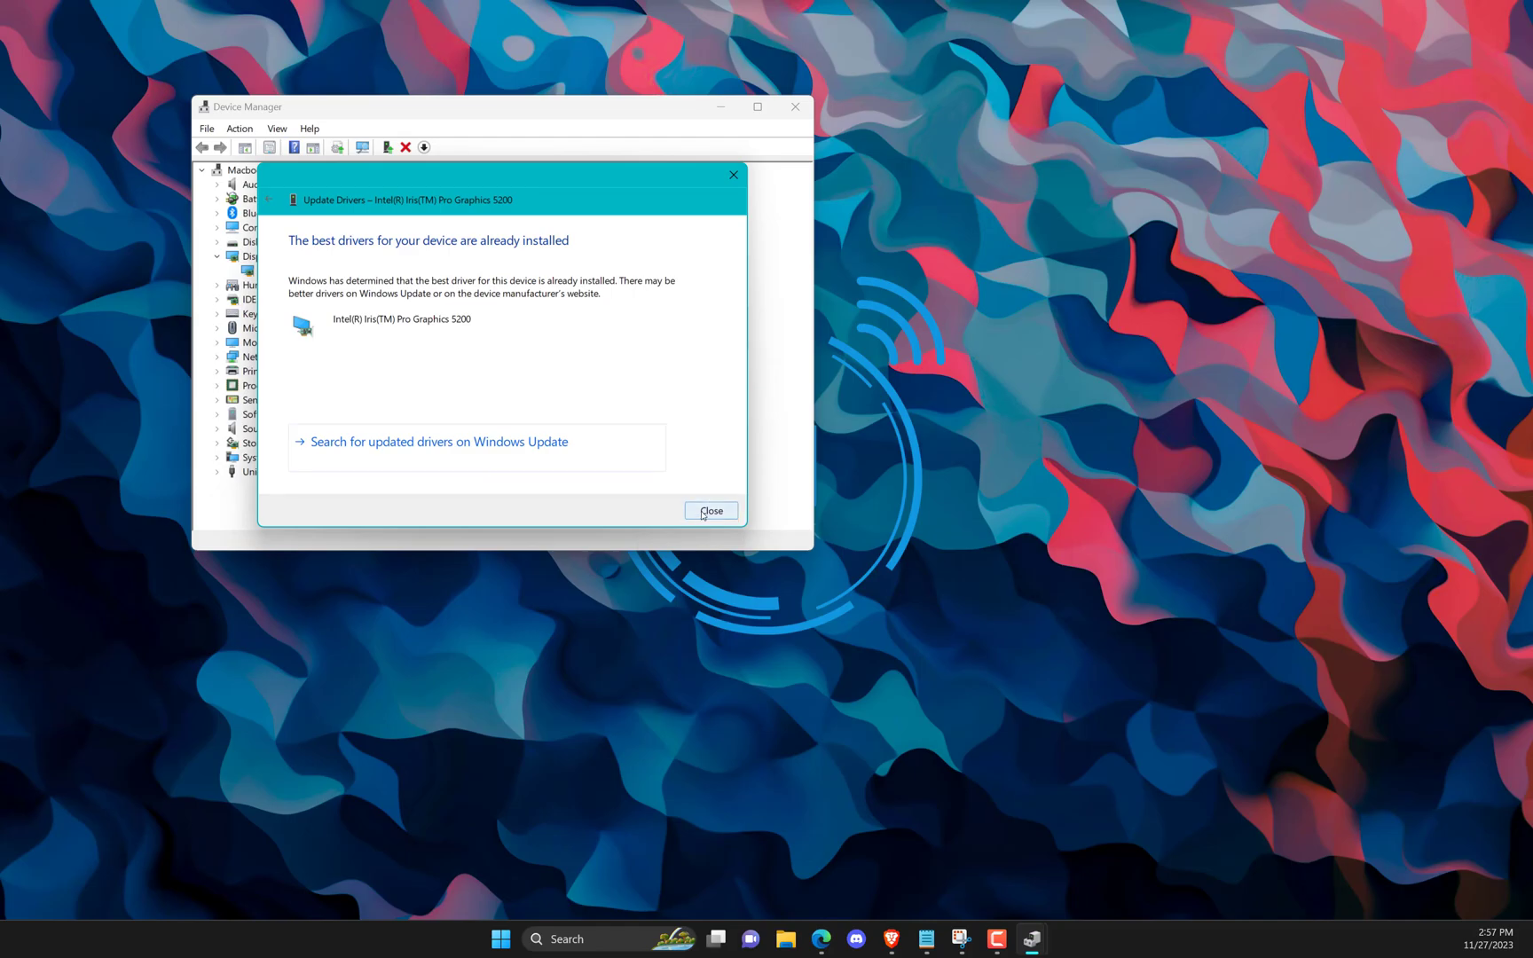
pyautogui.click(710, 511)
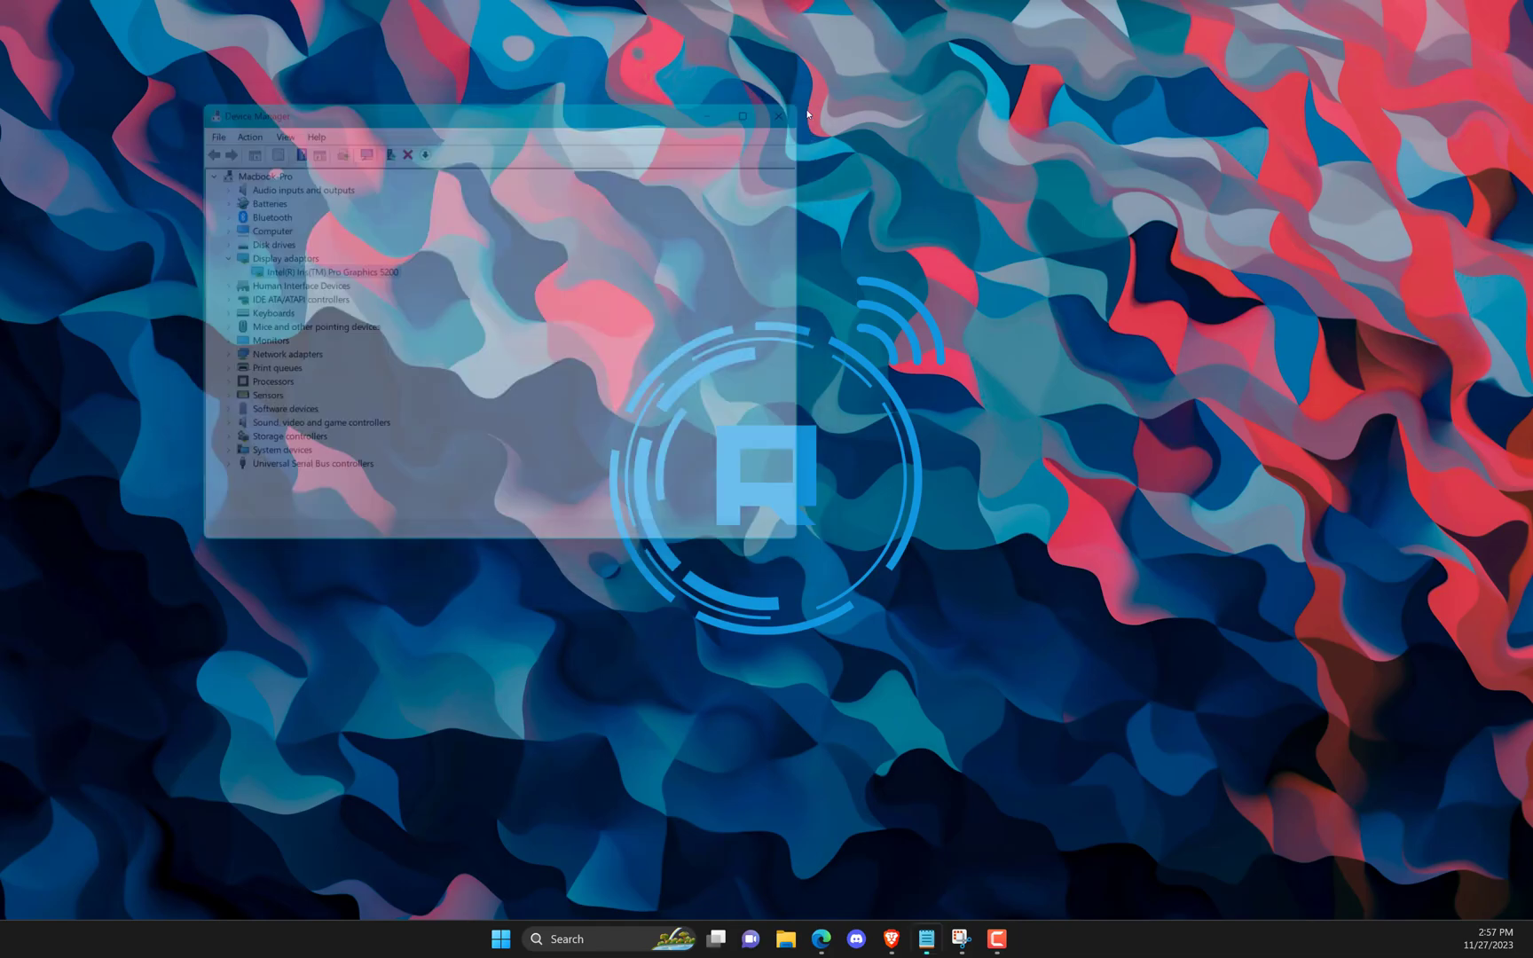
# Step: Search from the taskbar and launch Command Prompt with administrator rights
pyautogui.click(775, 117)
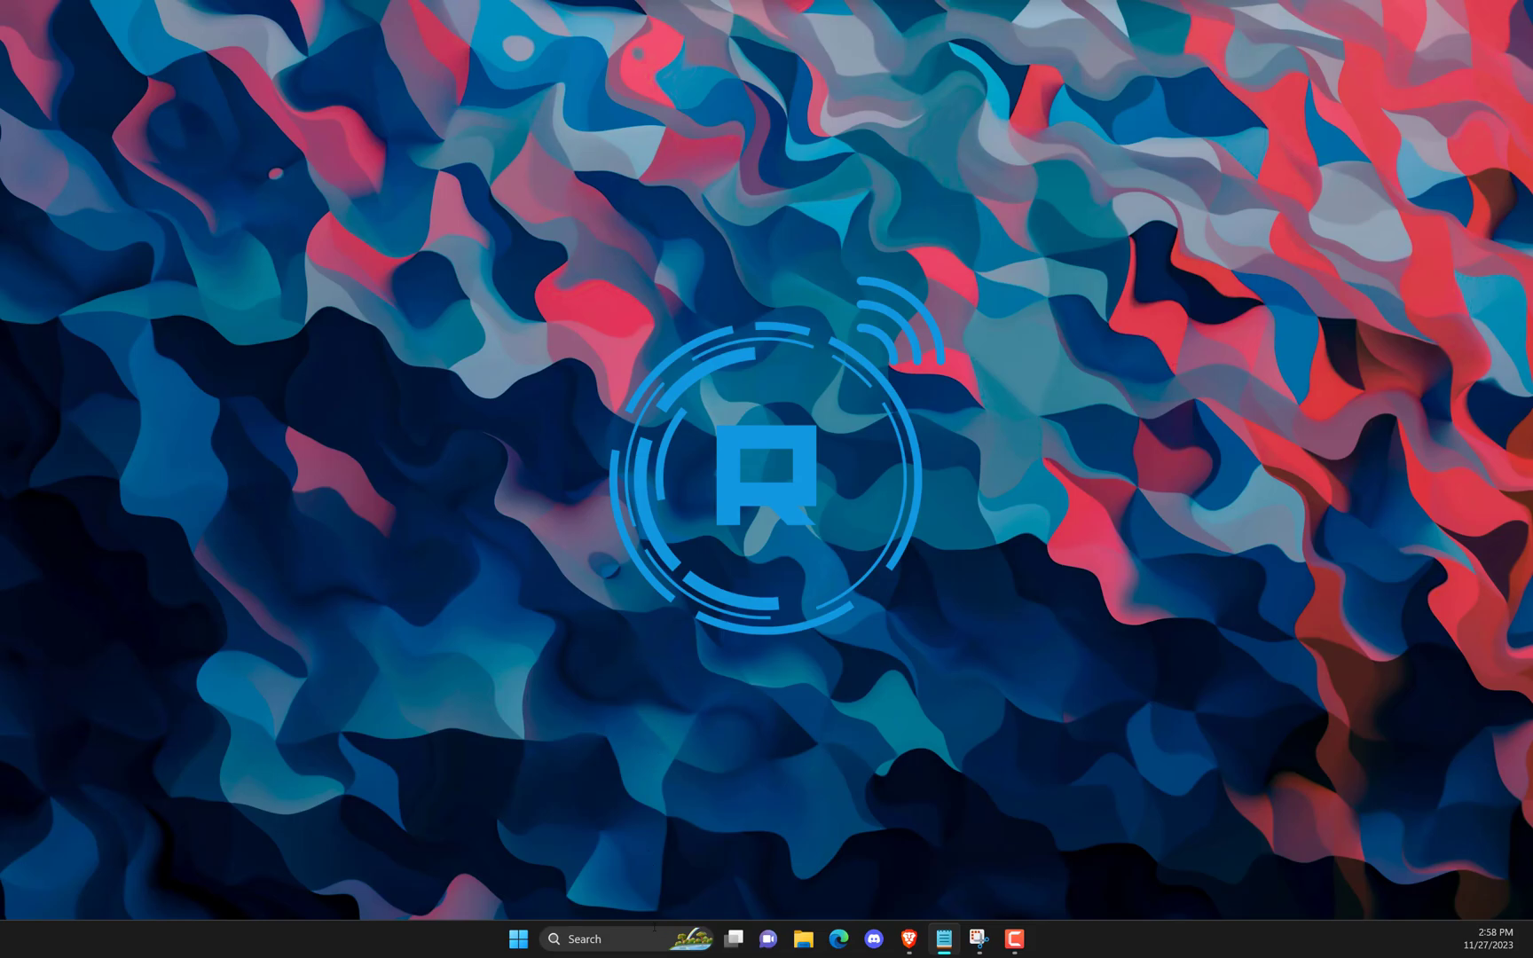
pyautogui.write('control Panel')
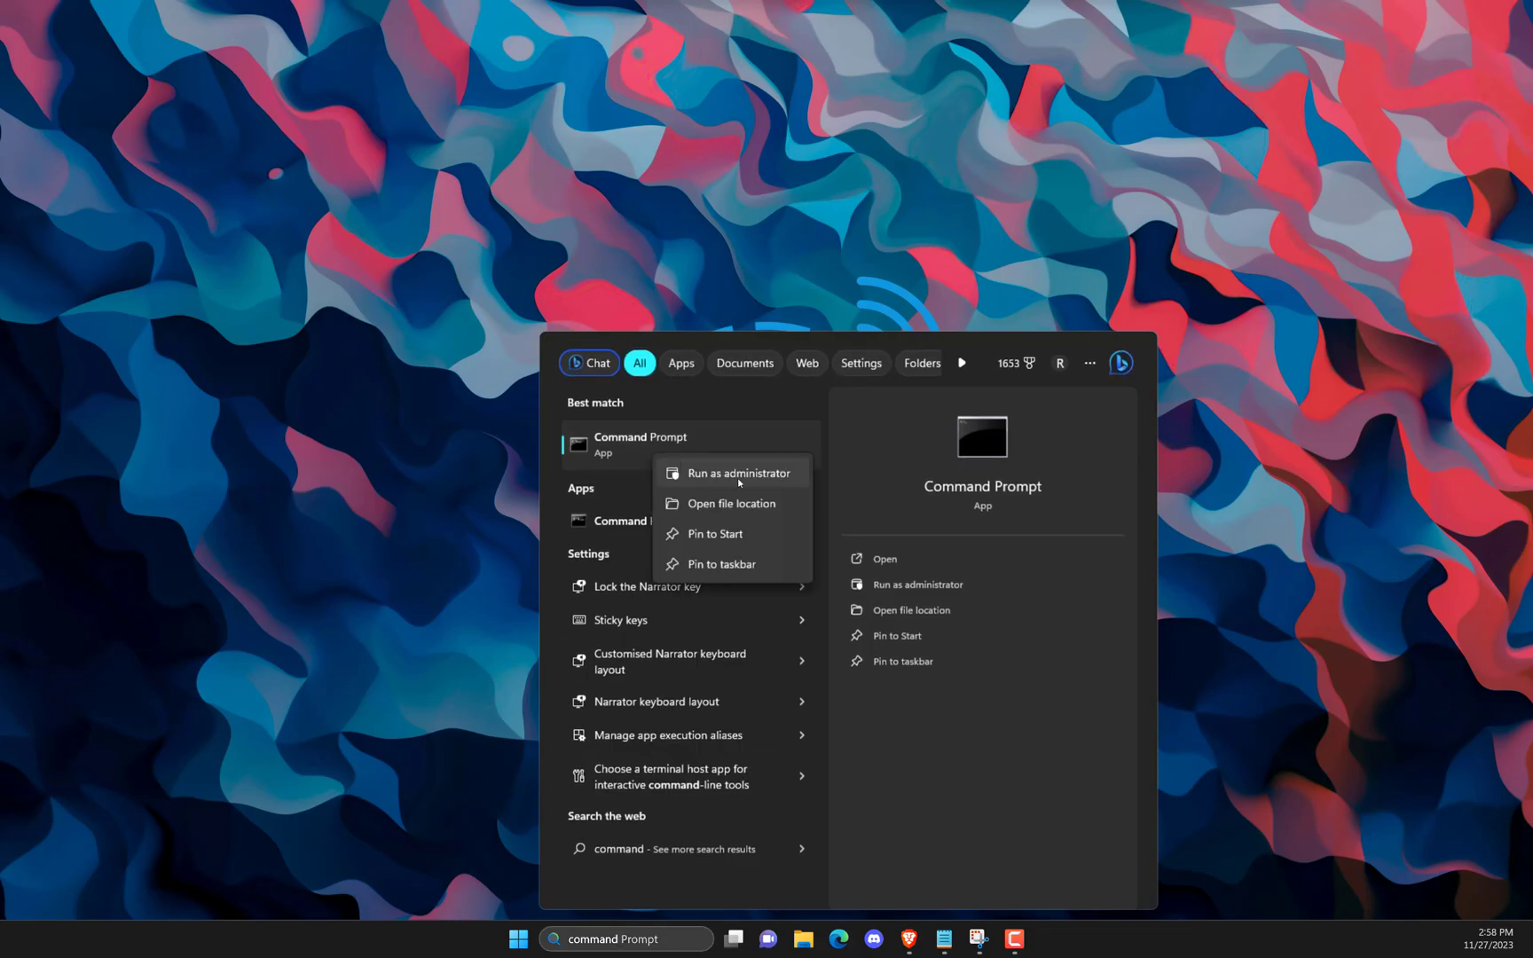
pyautogui.click(733, 474)
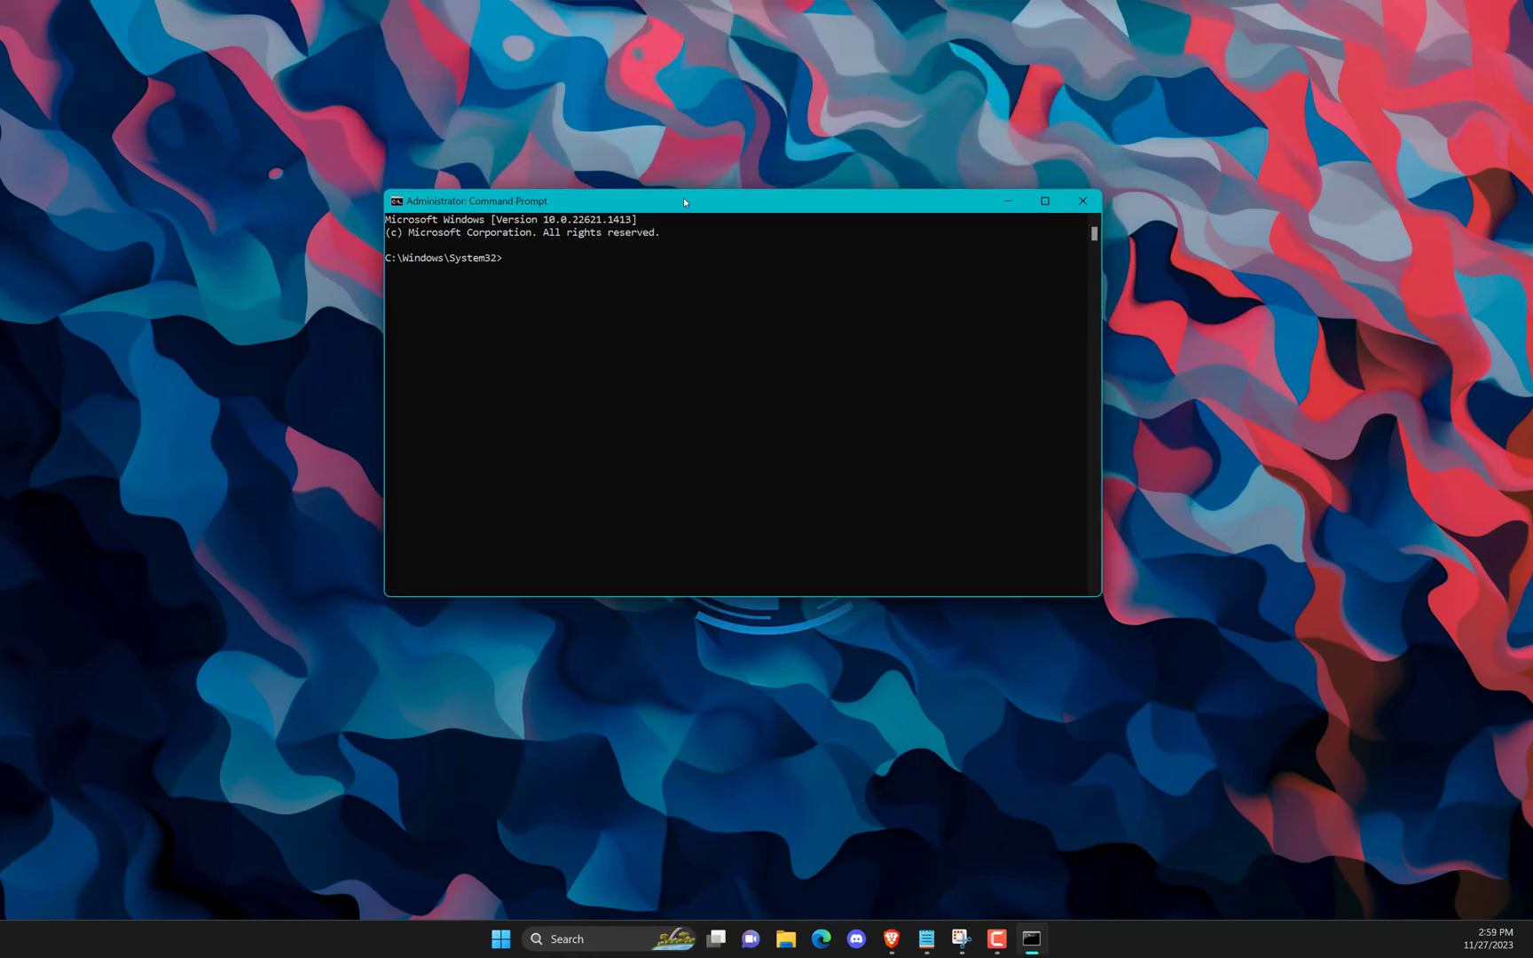
# Step: Run 'msdt.exe -id DeviceDiagnostic' and let the Hardware and Devices troubleshooter fix undetected hardware changes
pyautogui.write('msdt.exe -id DeviceDiagnostic')
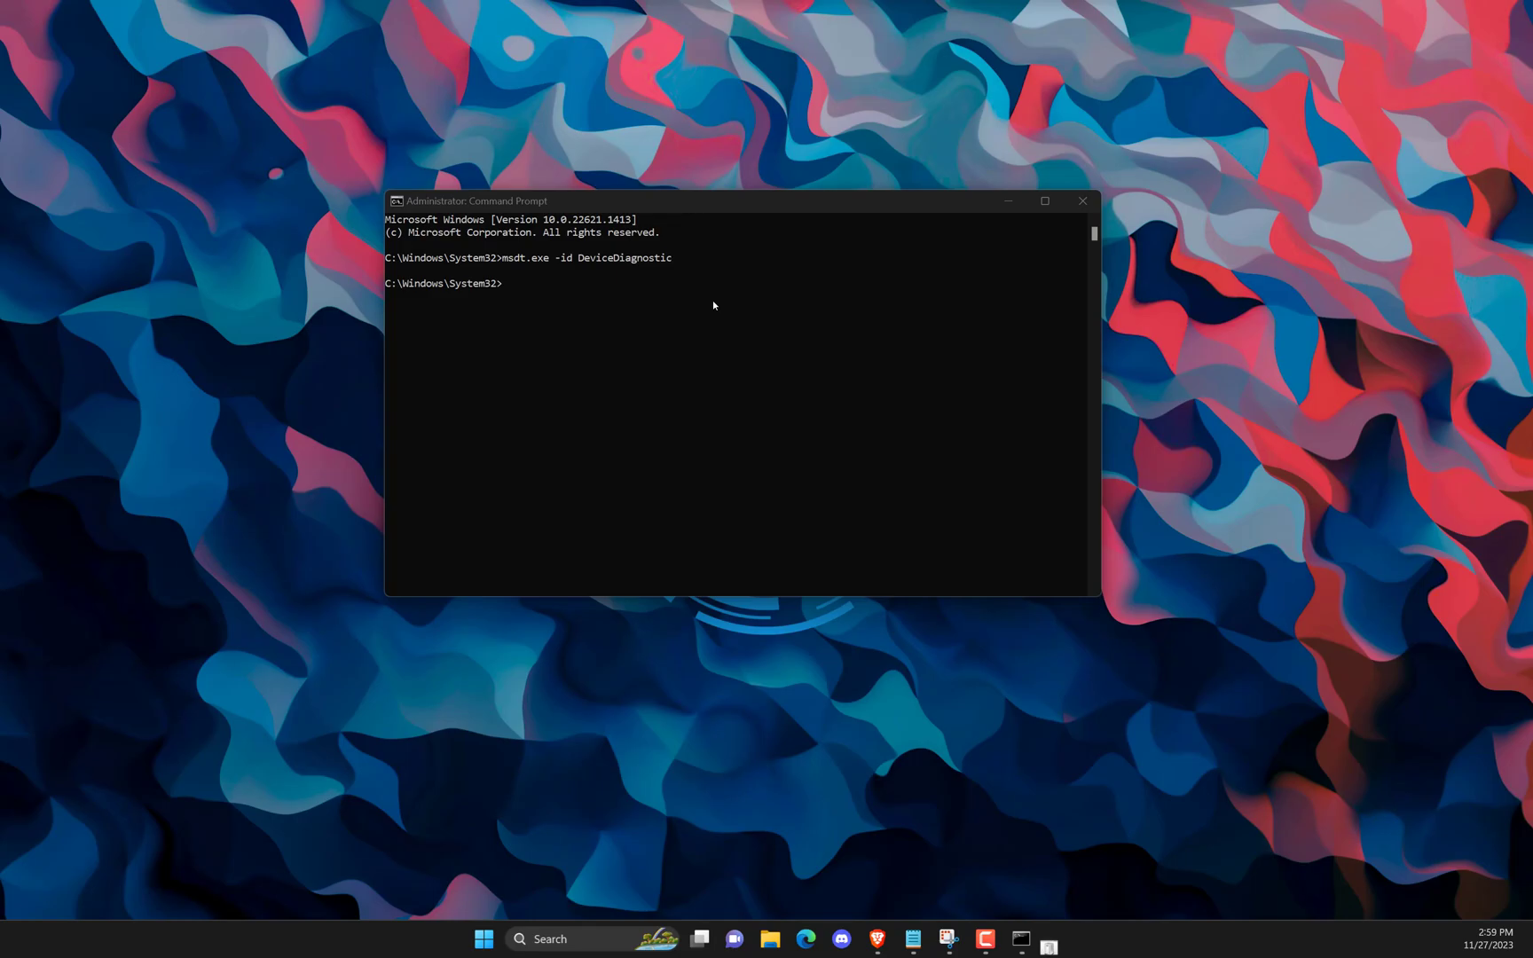
pyautogui.press('Enter')
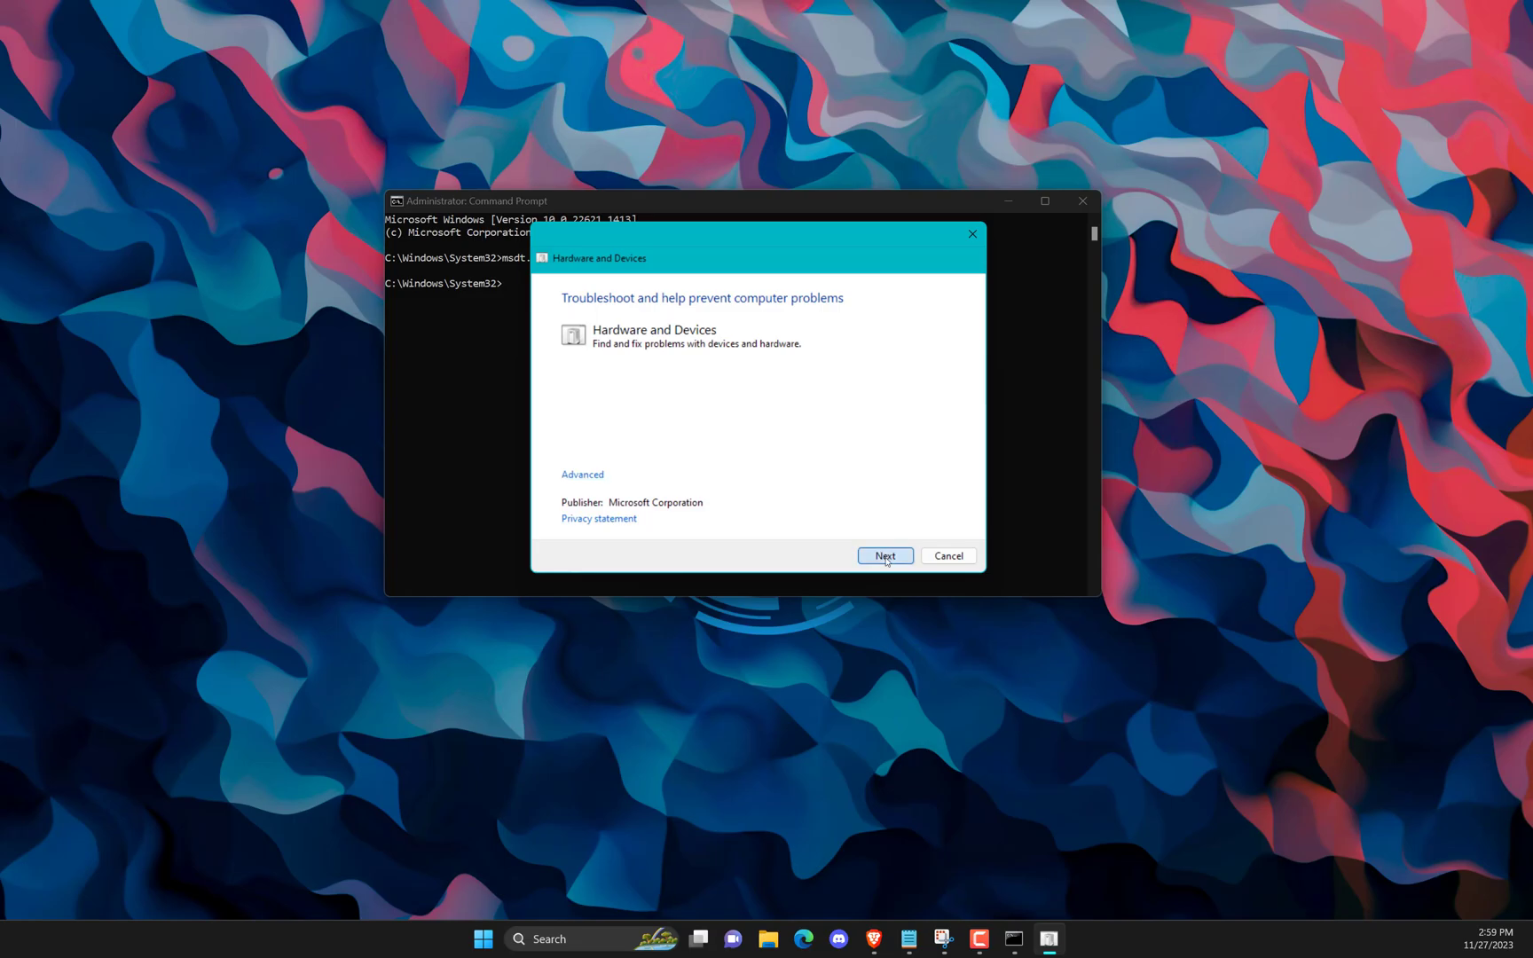
pyautogui.click(885, 556)
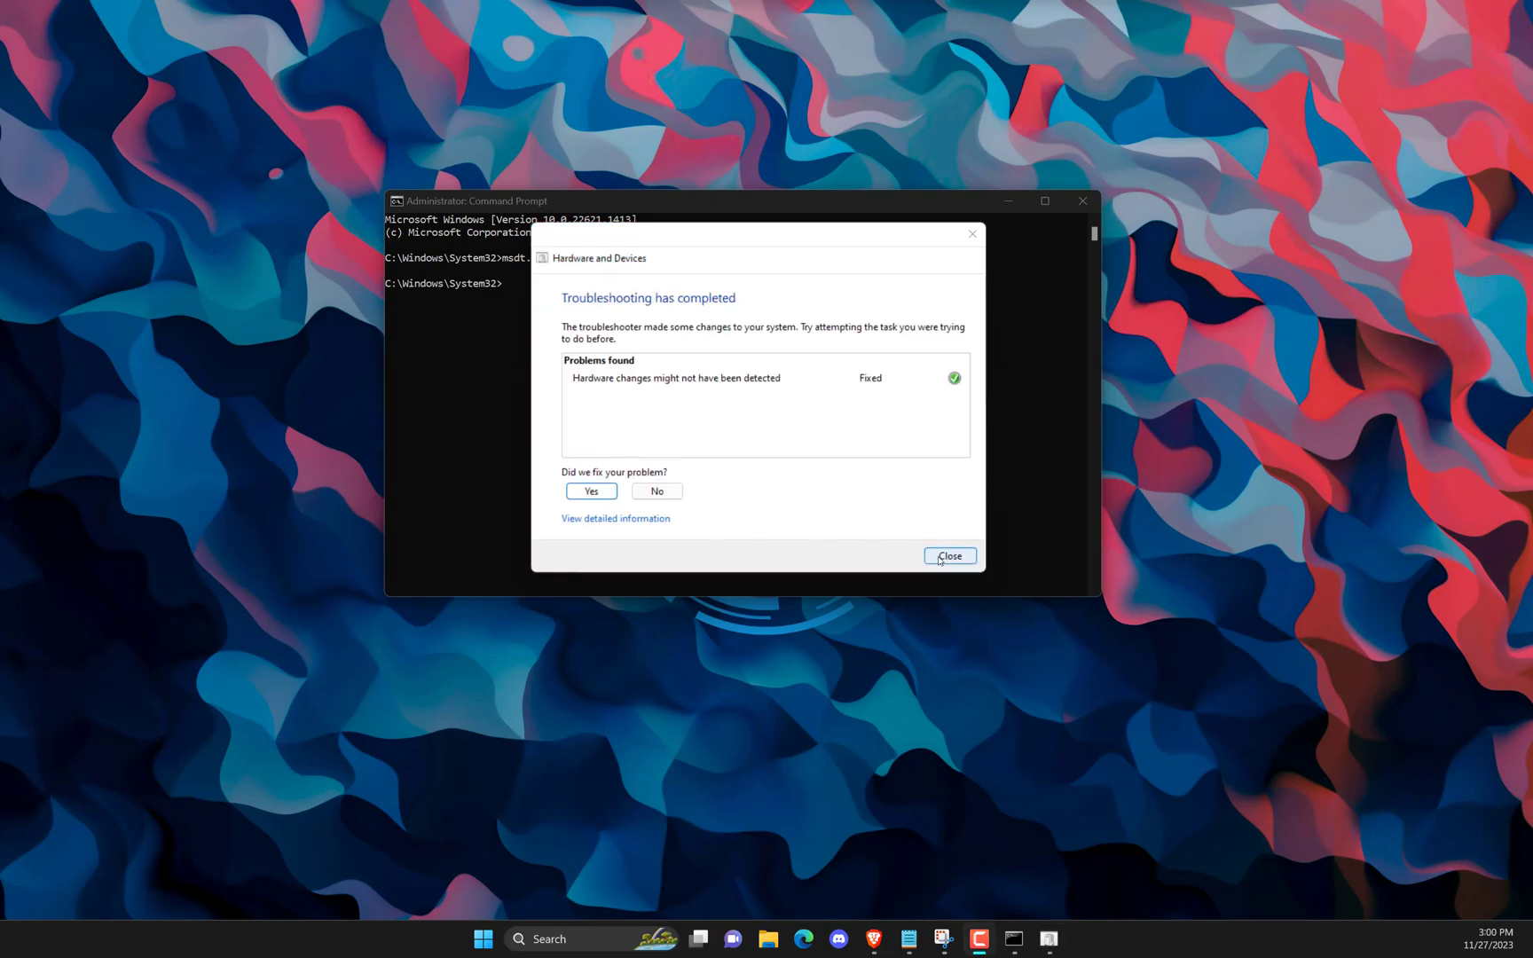
pyautogui.click(949, 556)
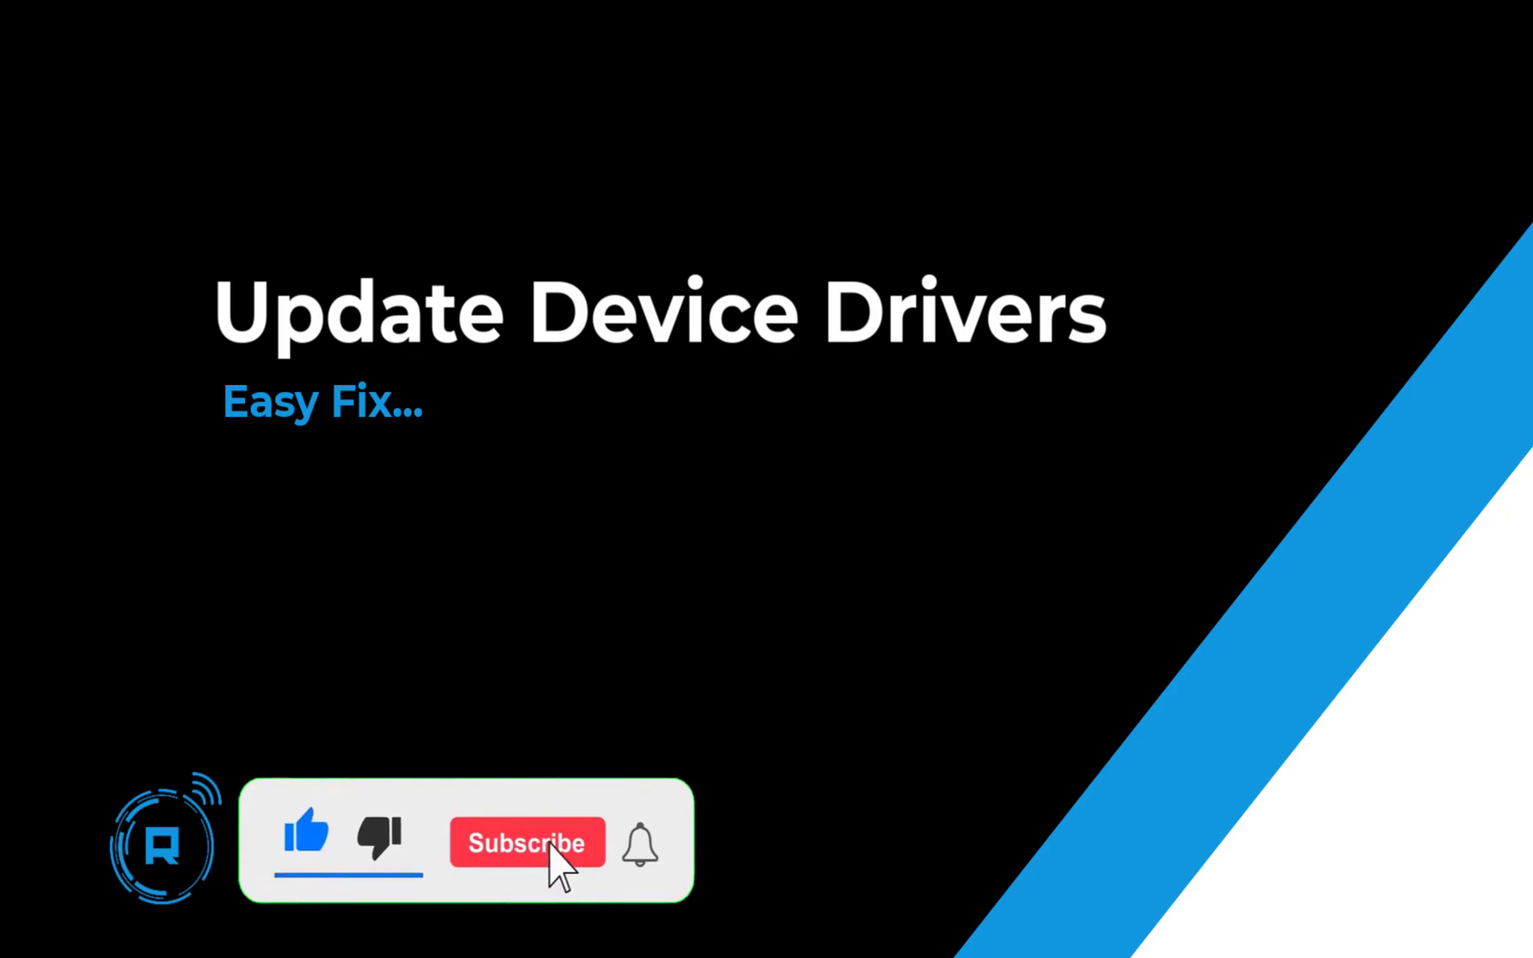
# Step: Review Windows Update's optional driver updates, which list only the Android Composite ADB Interface driver
pyautogui.click(516, 939)
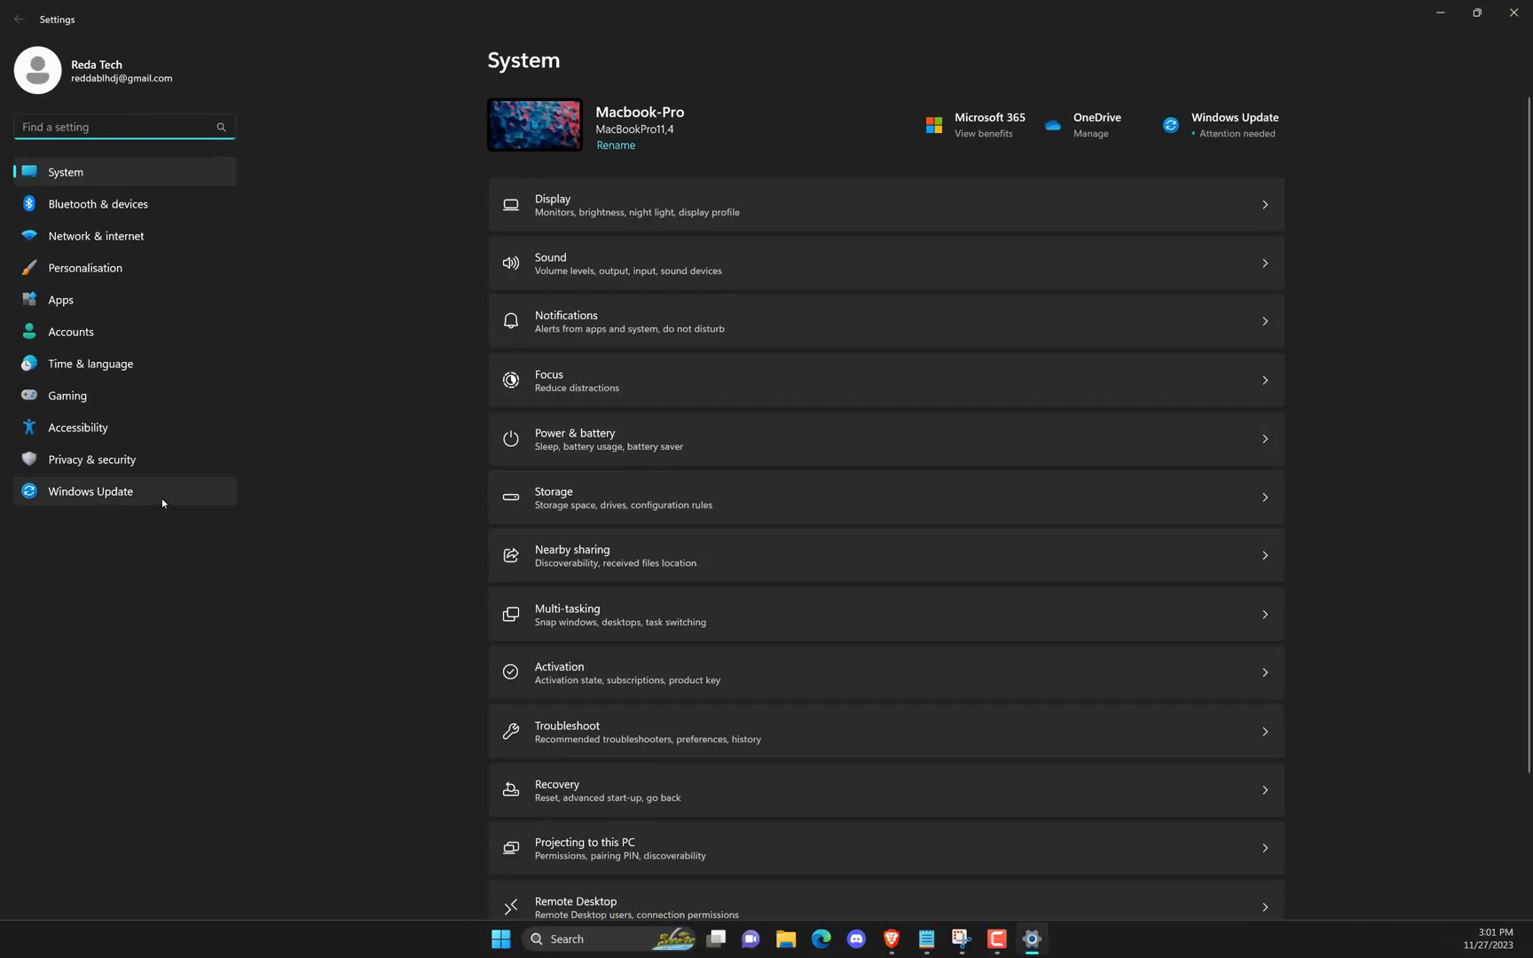
pyautogui.click(90, 491)
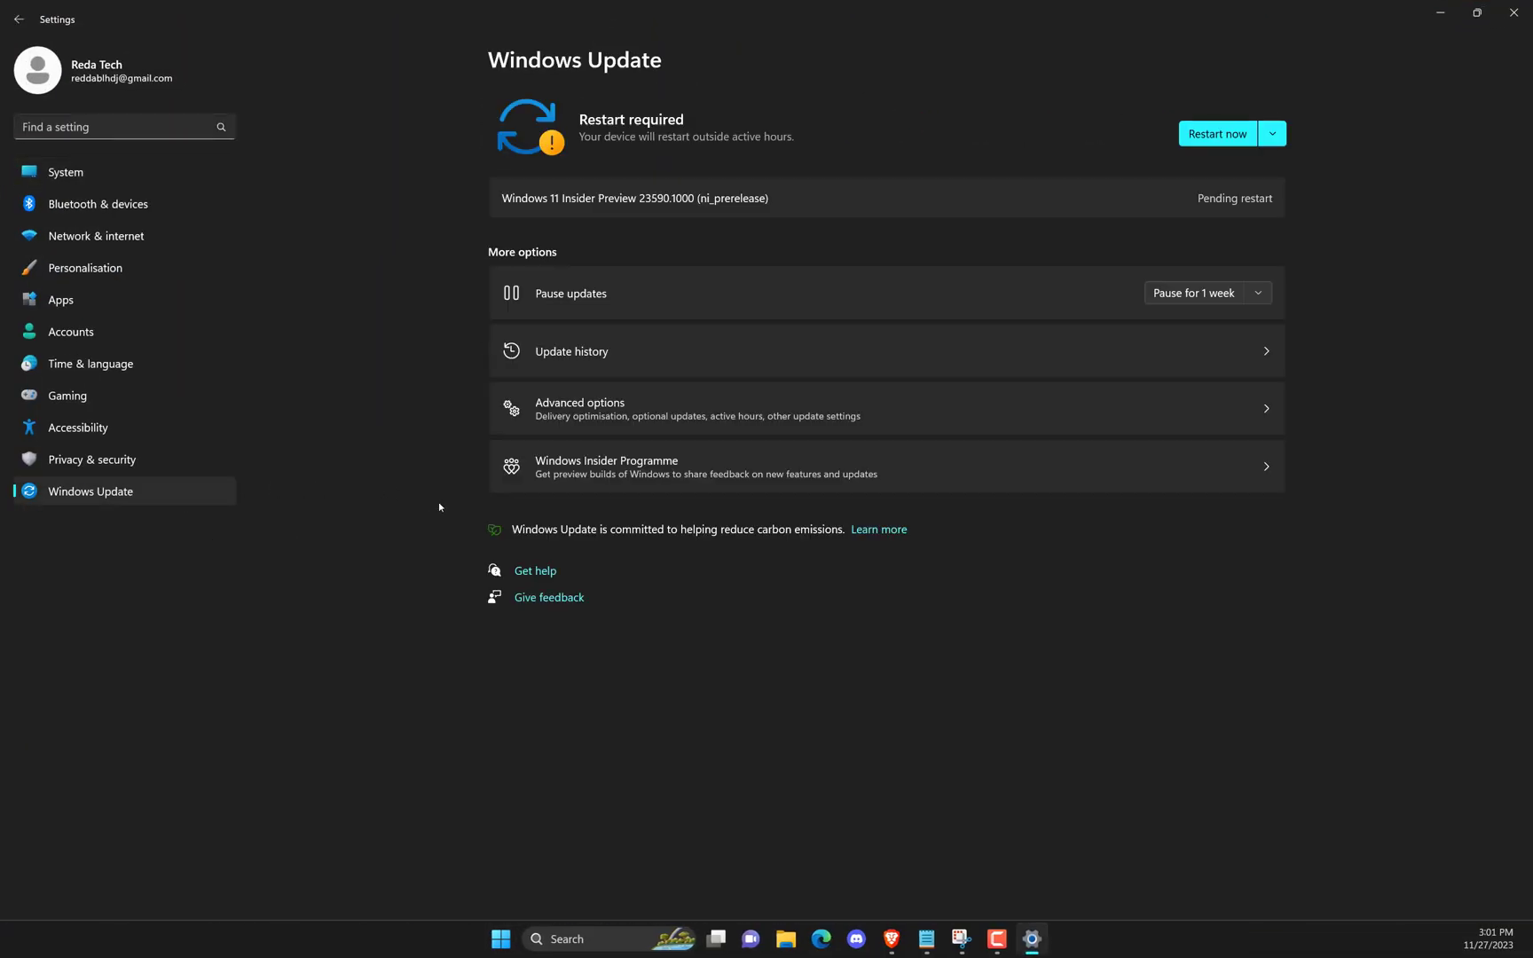
pyautogui.moveTo(809, 383)
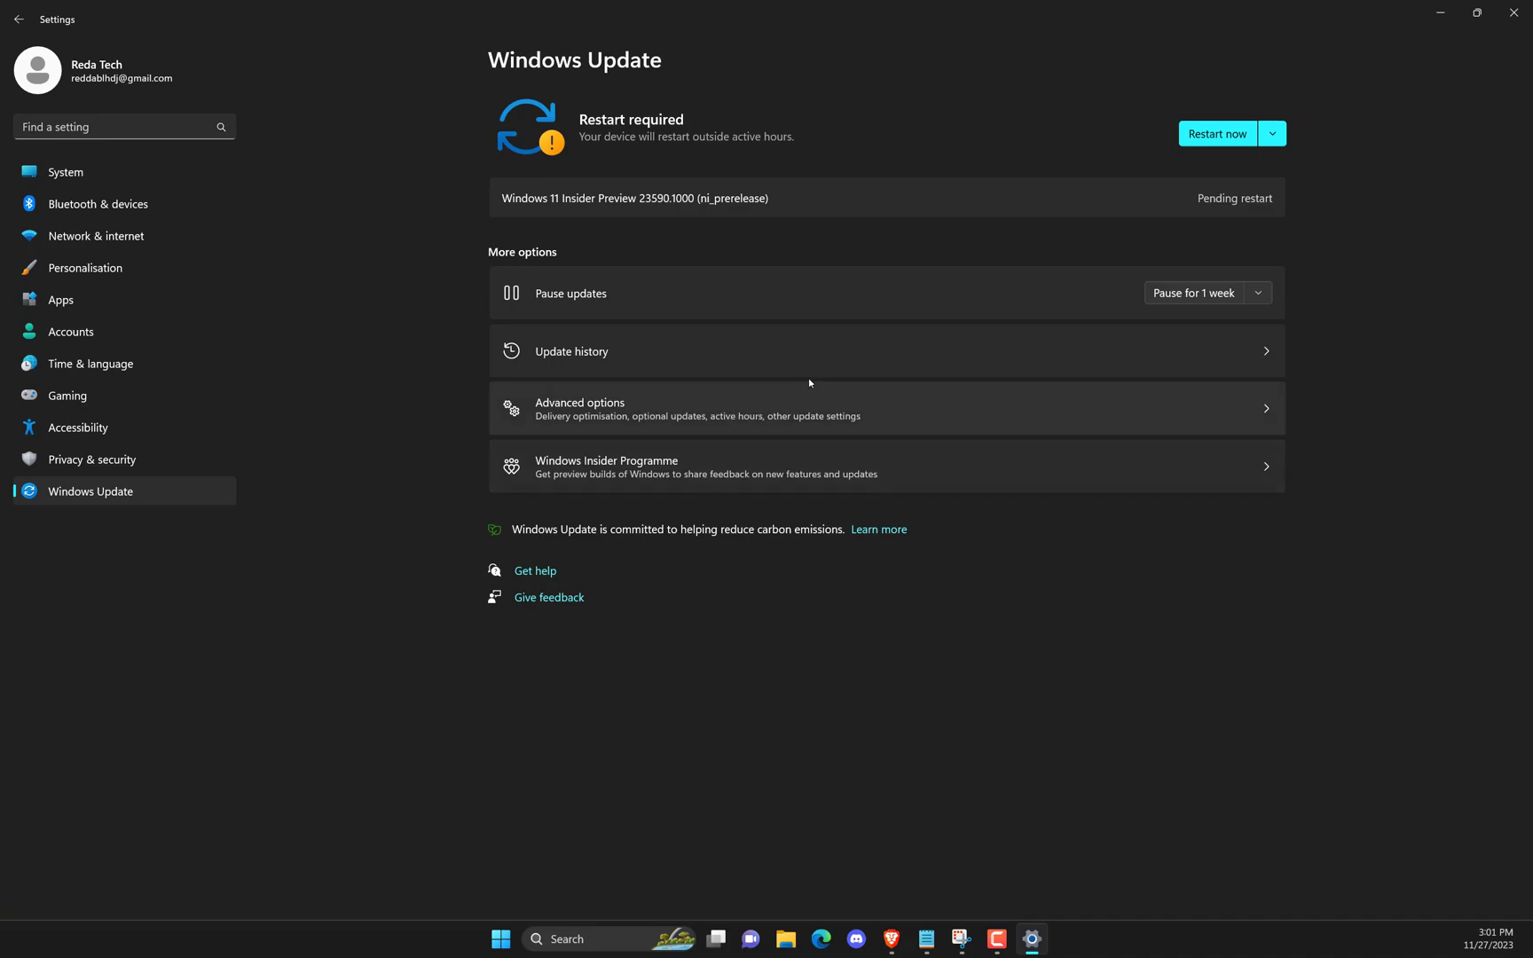
pyautogui.moveTo(696, 428)
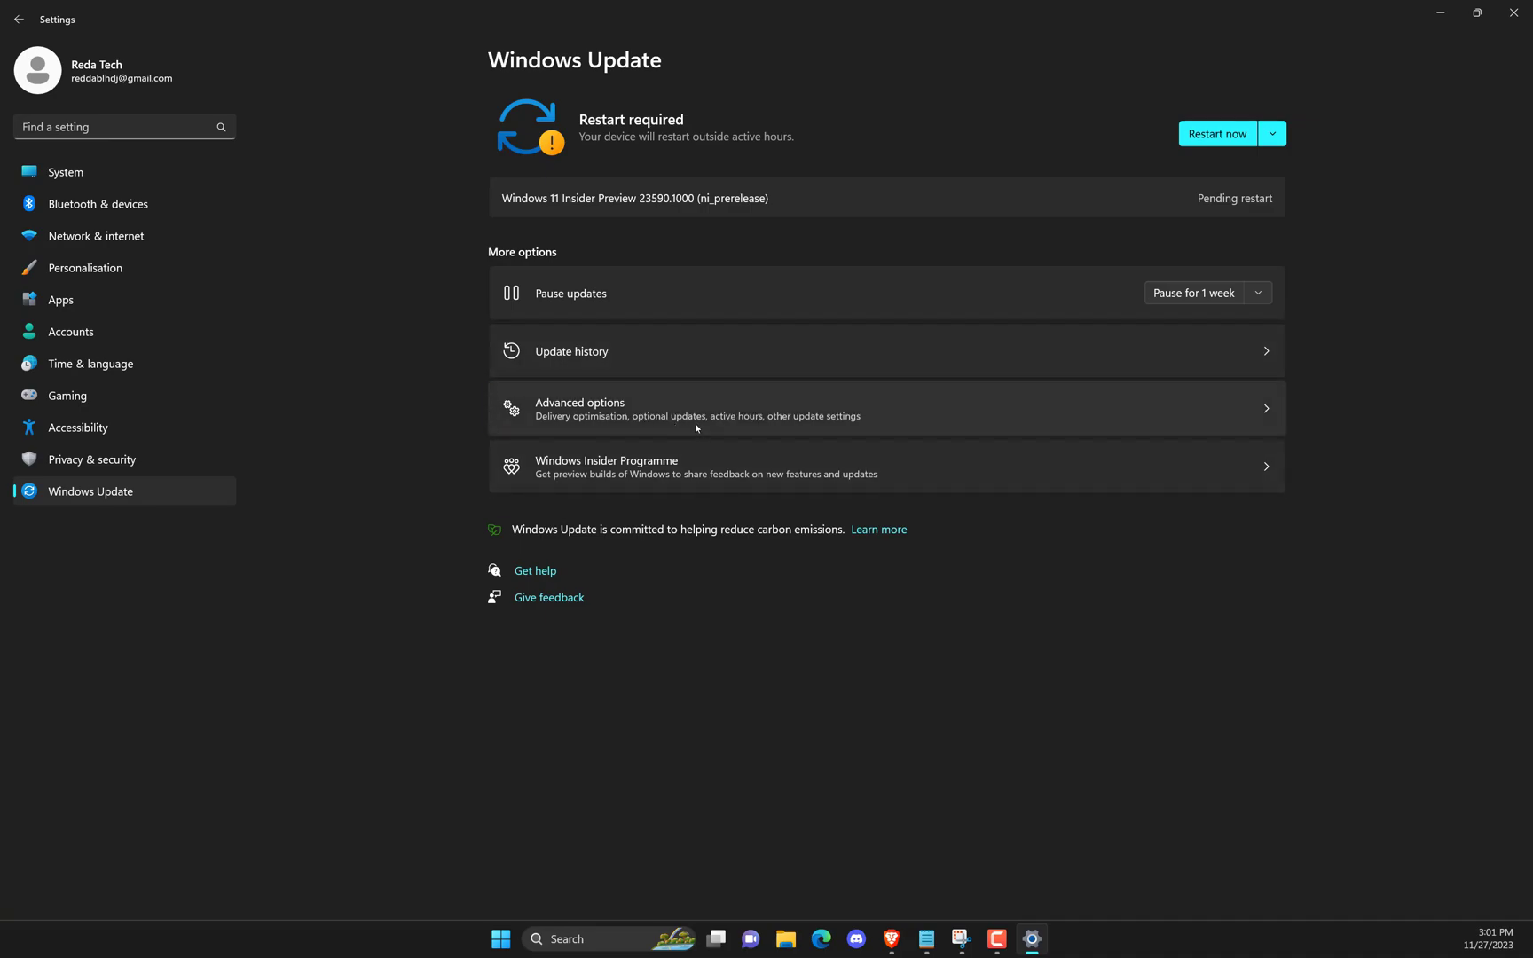
pyautogui.click(578, 408)
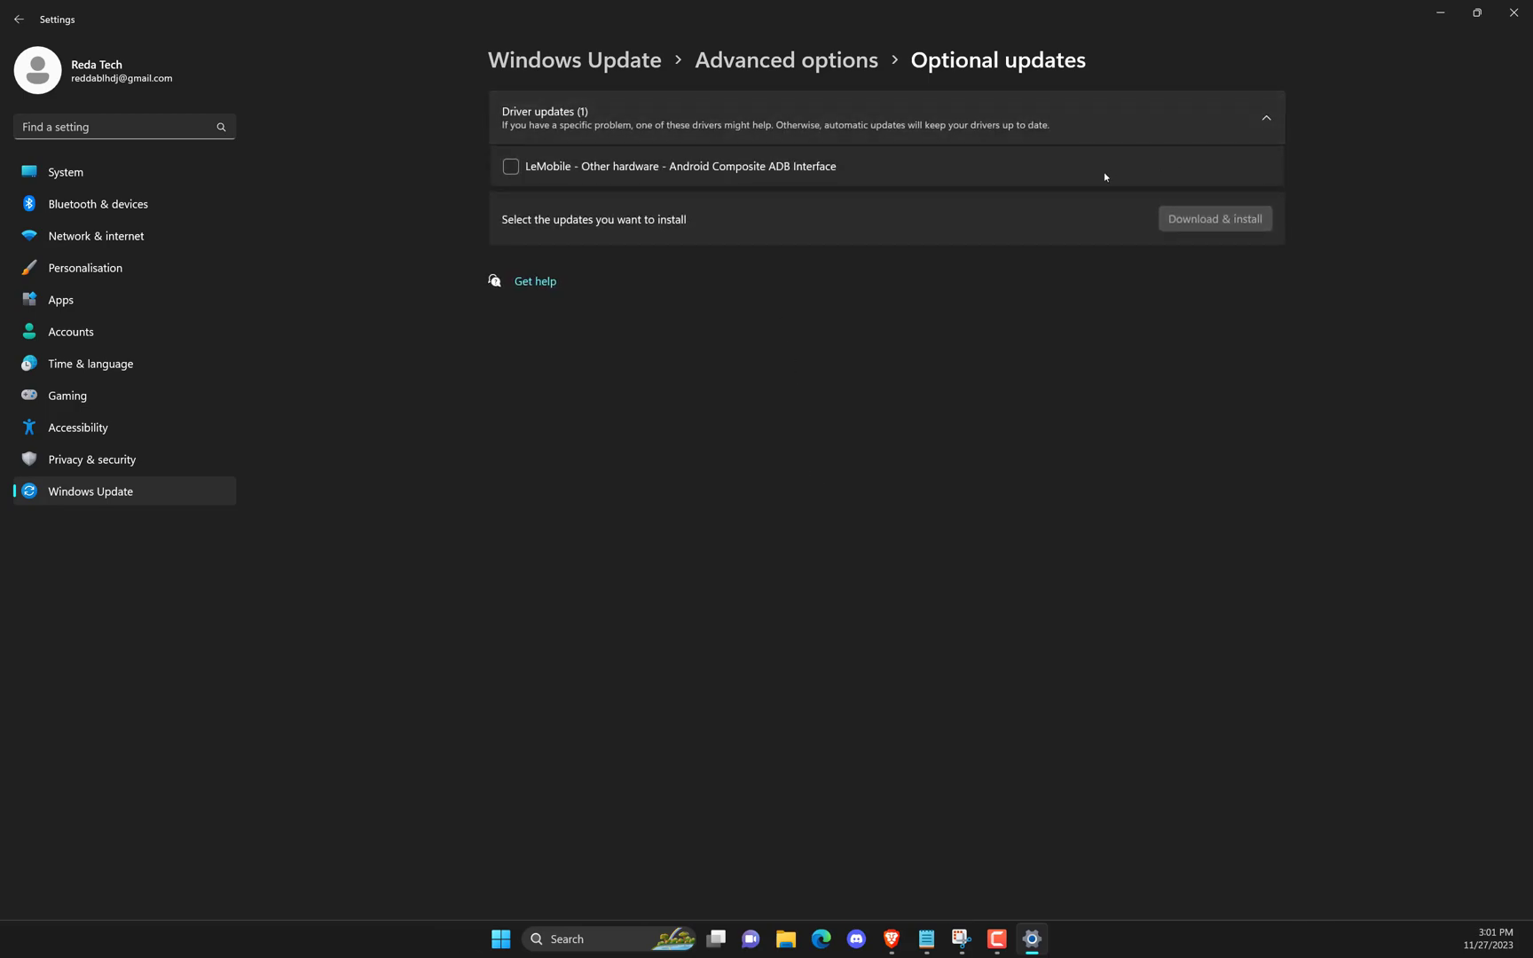
pyautogui.click(511, 167)
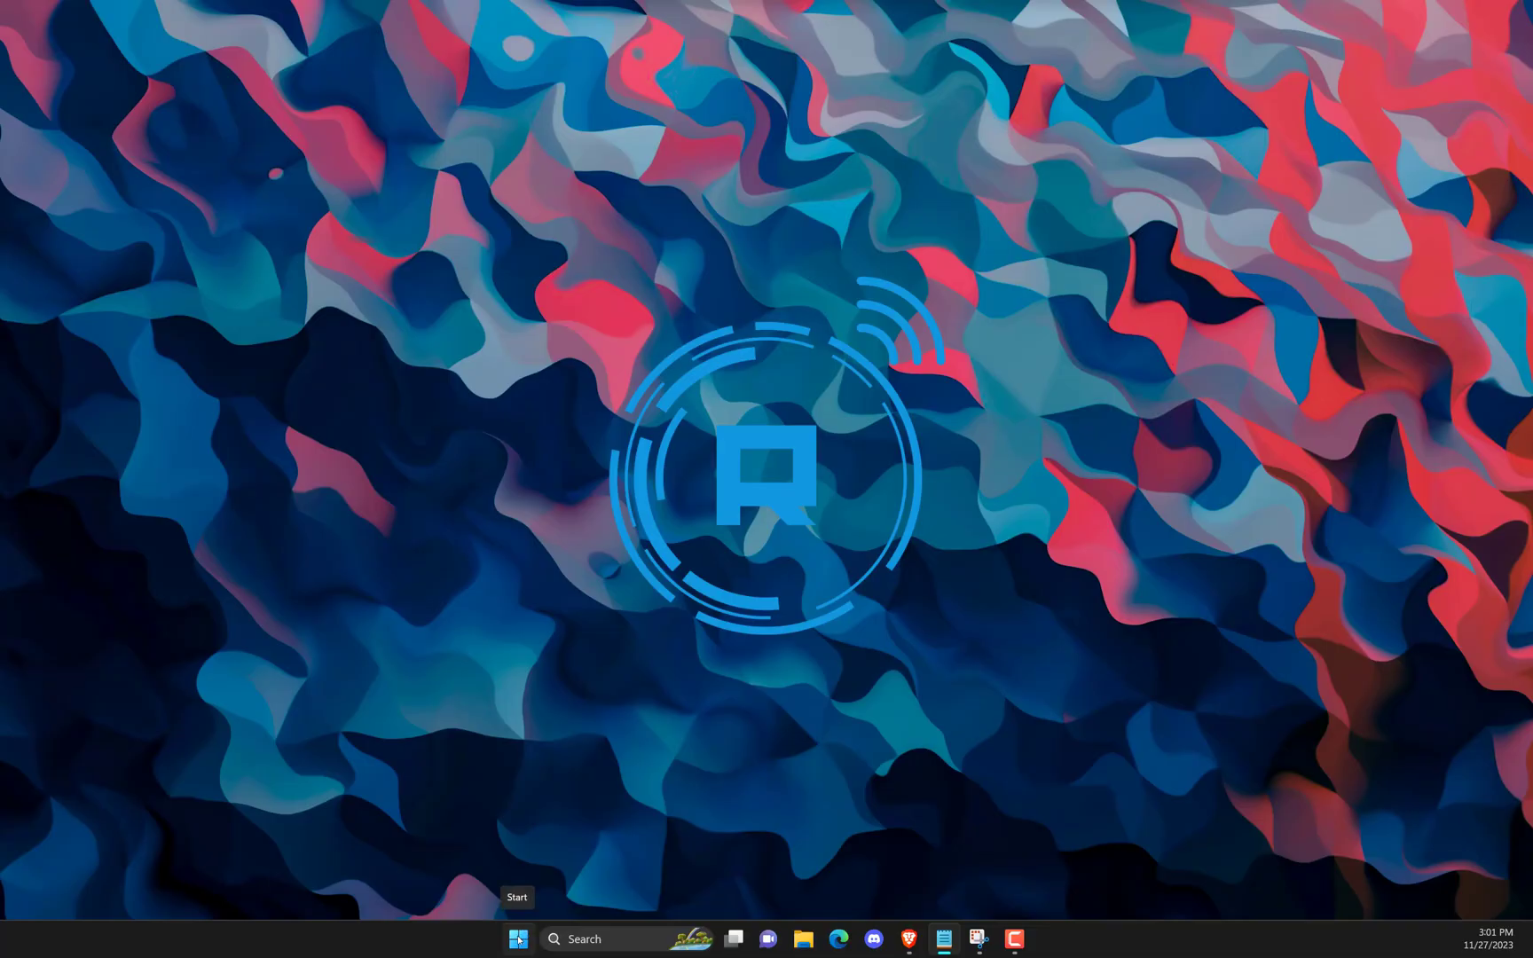
# Step: Reopen Settings and reach Windows Update's uninstall-updates page listing three removable updates
pyautogui.click(518, 938)
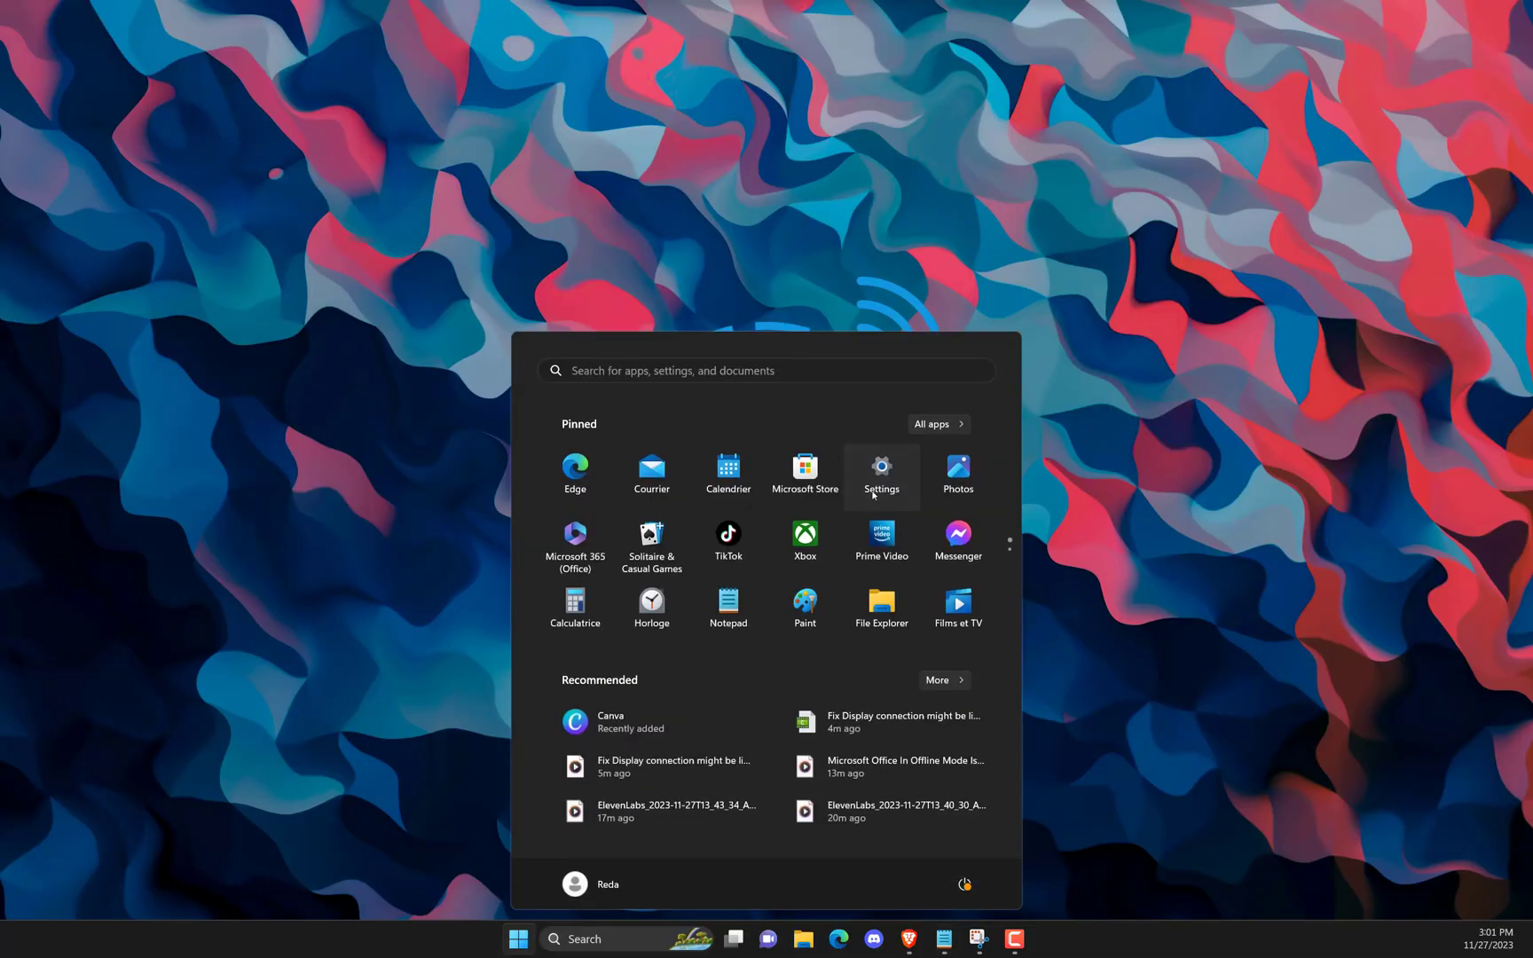
pyautogui.click(880, 468)
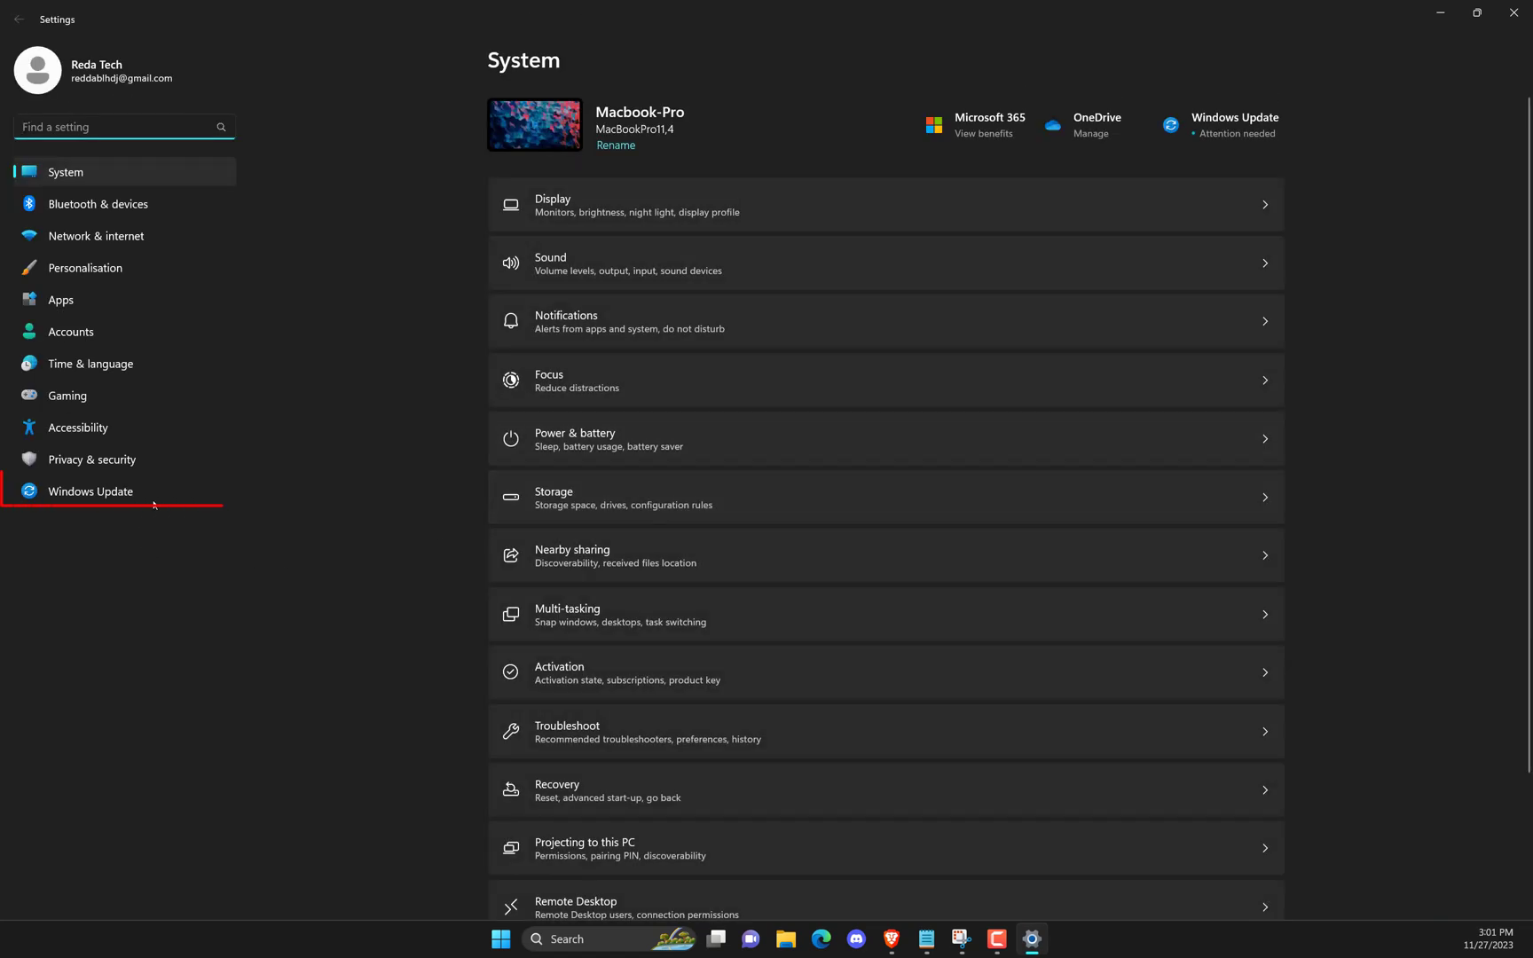
pyautogui.click(89, 491)
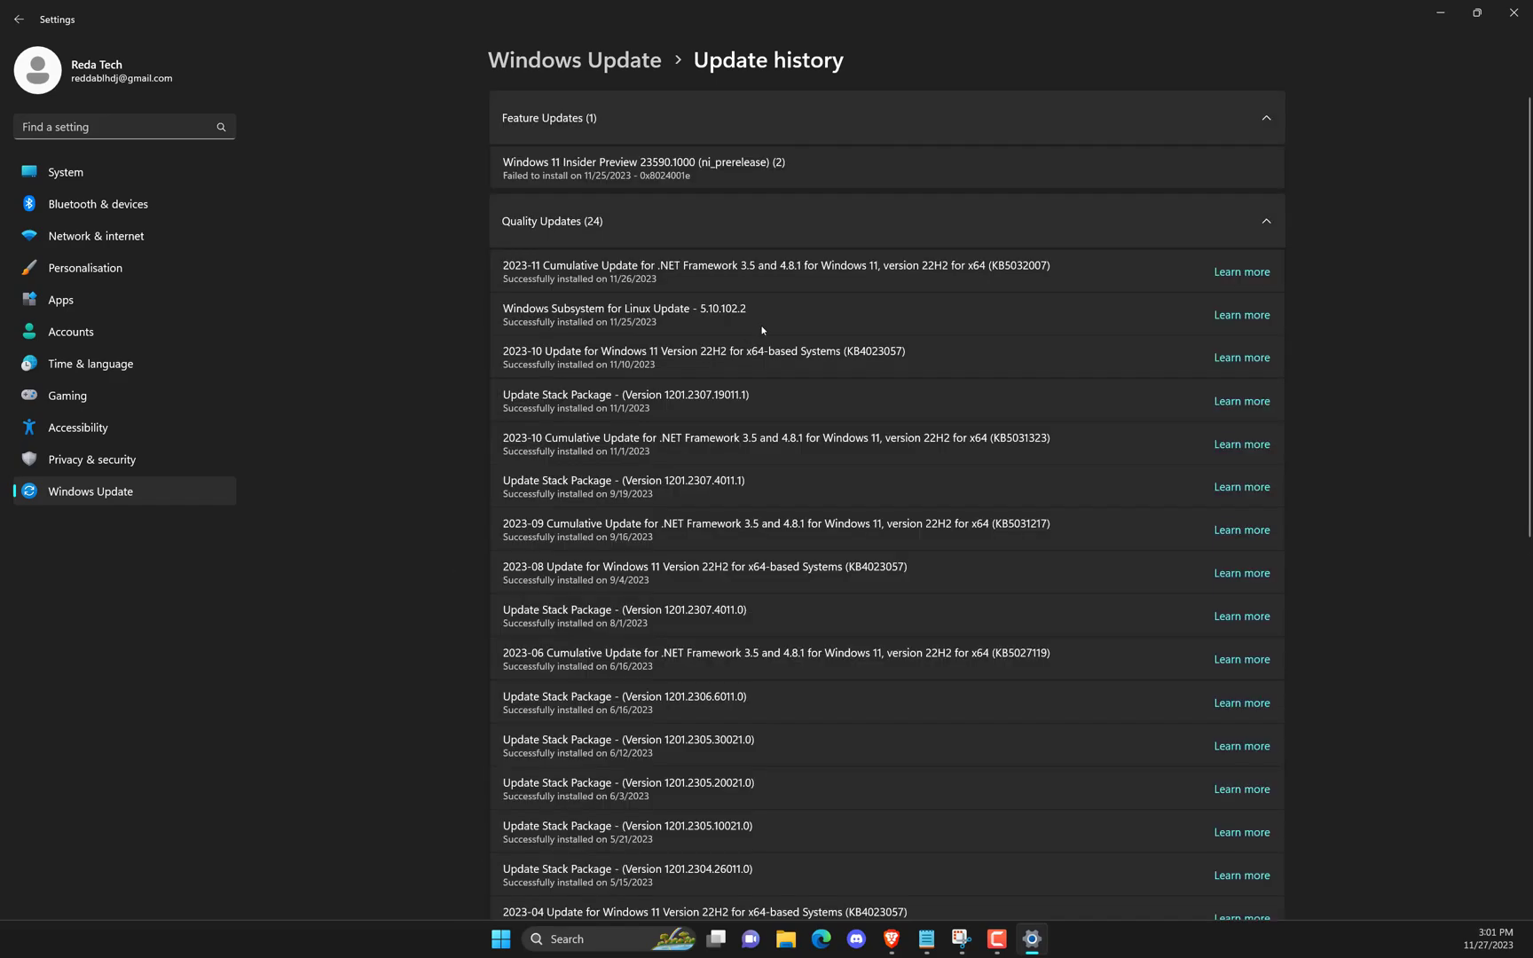
pyautogui.scroll(-3)
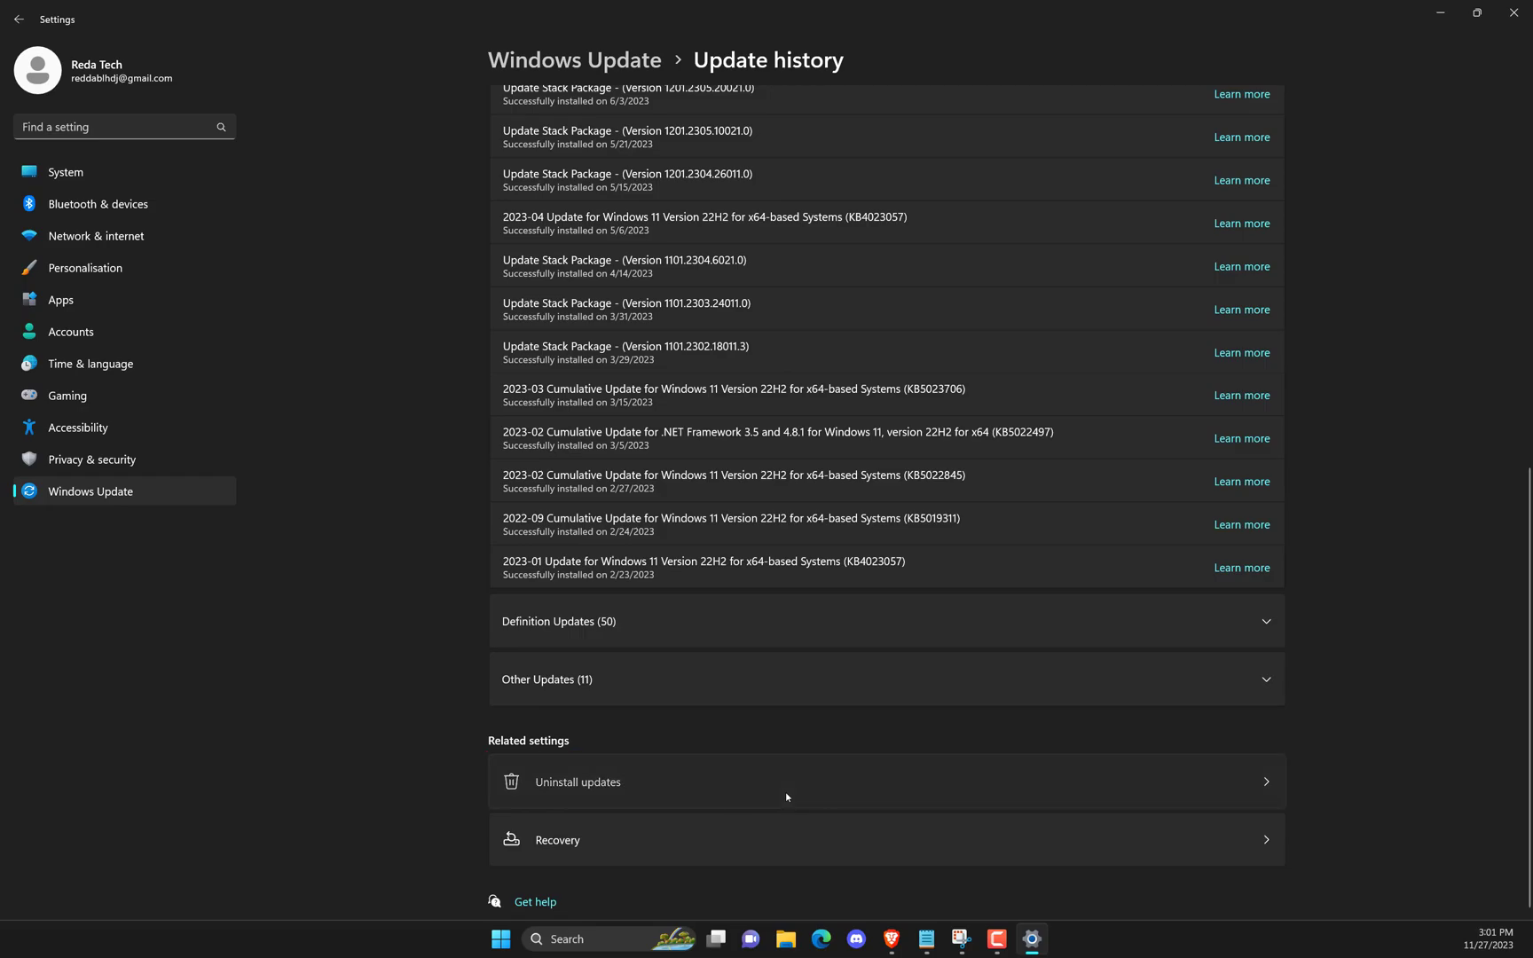
pyautogui.click(596, 781)
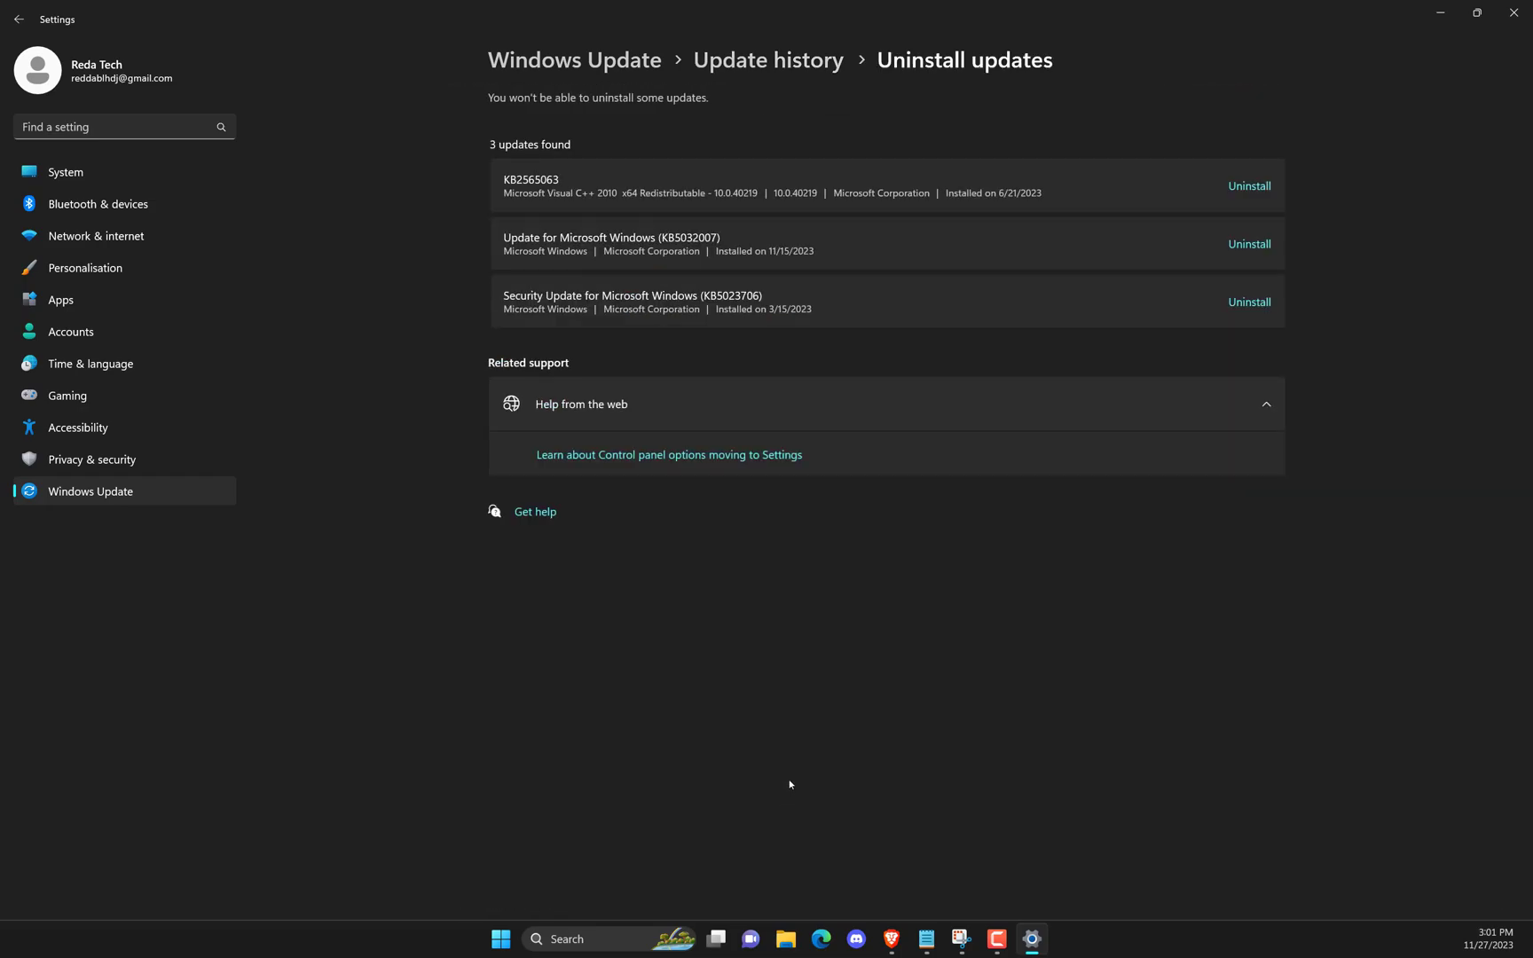